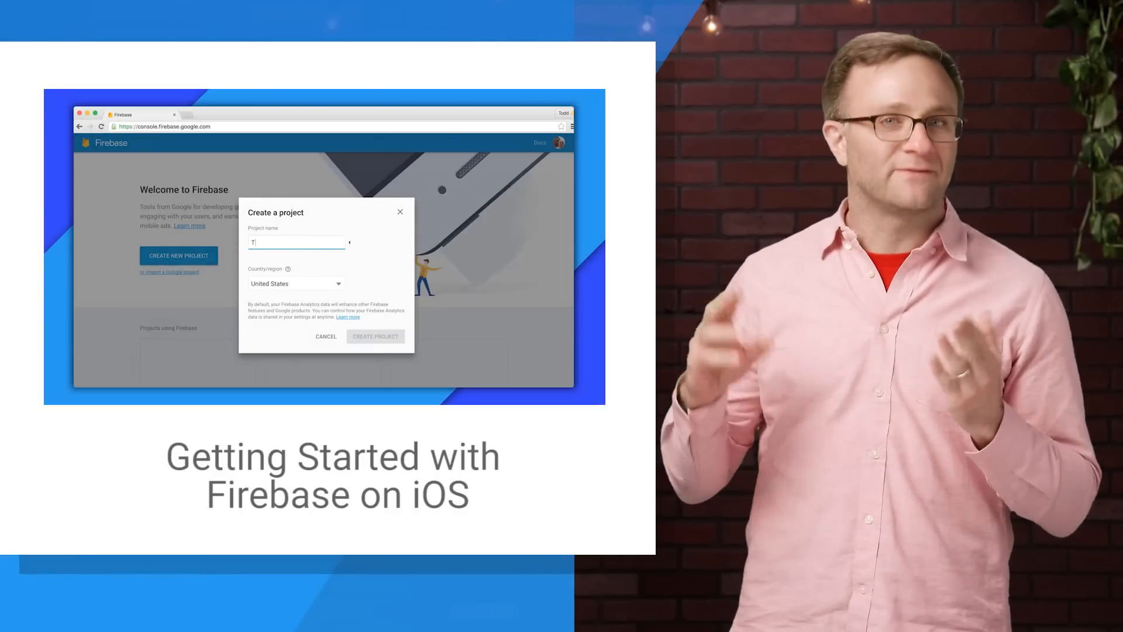
Name the project 'Ticket Pickr', create it and continue to its overview
{"action": "type", "text": "Ticket Pickr"}
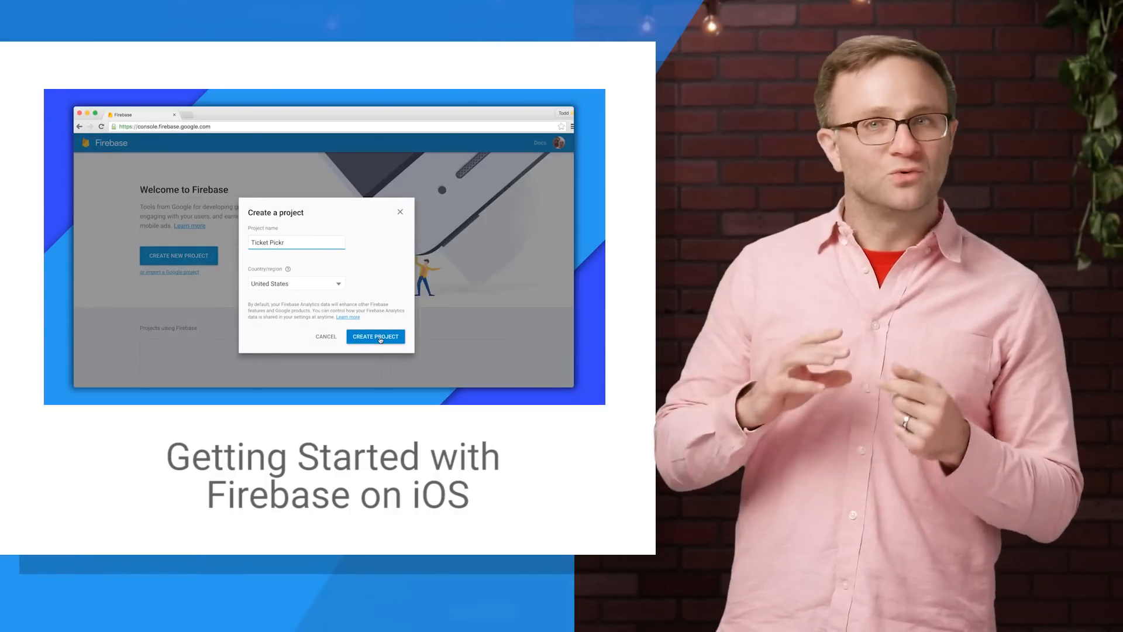
{"action": "left_click", "coordinate": [375, 337]}
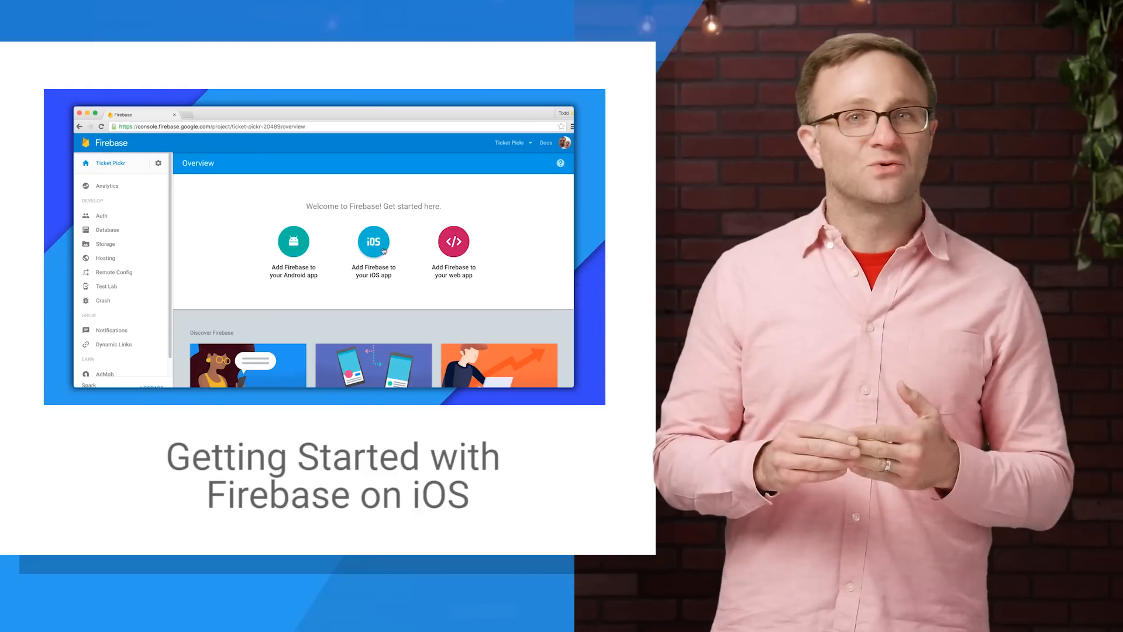
{"action": "left_click", "coordinate": [374, 241]}
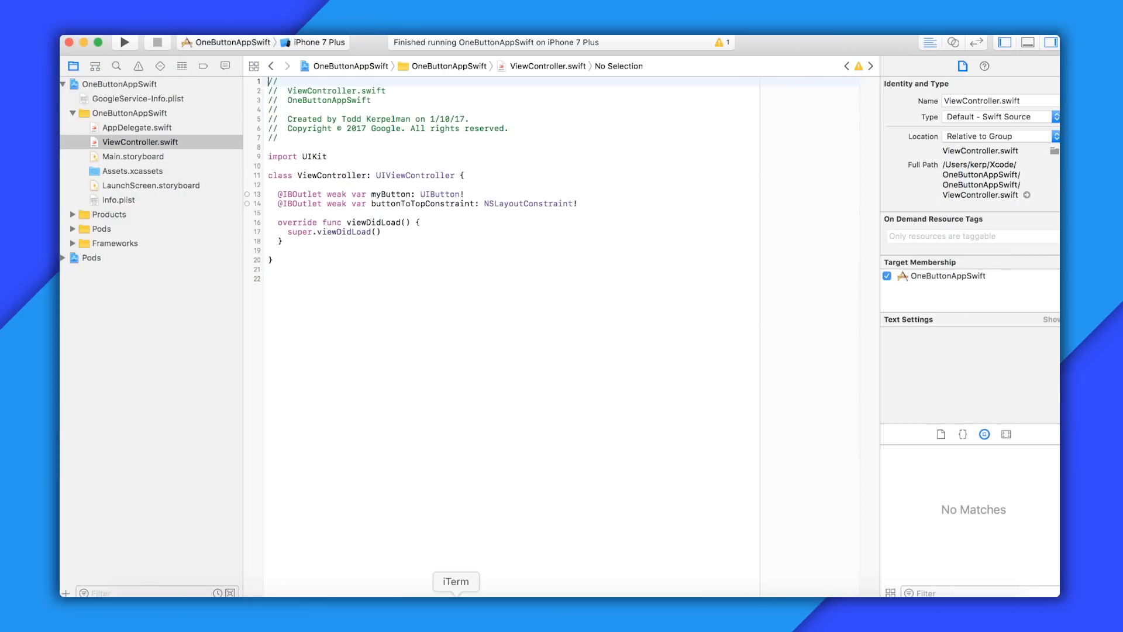
Add pod 'Firebase/RemoteConfig' to the Podfile in vim and run pod install
{"action": "left_click", "coordinate": [455, 582]}
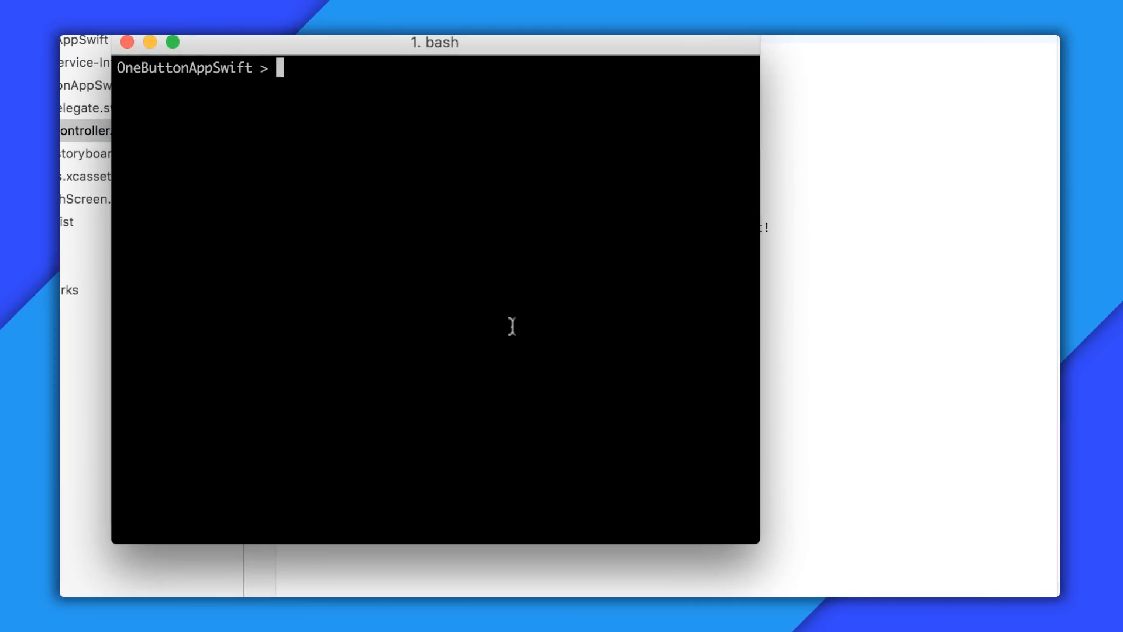
{"action": "type", "text": "vim Podfile"}
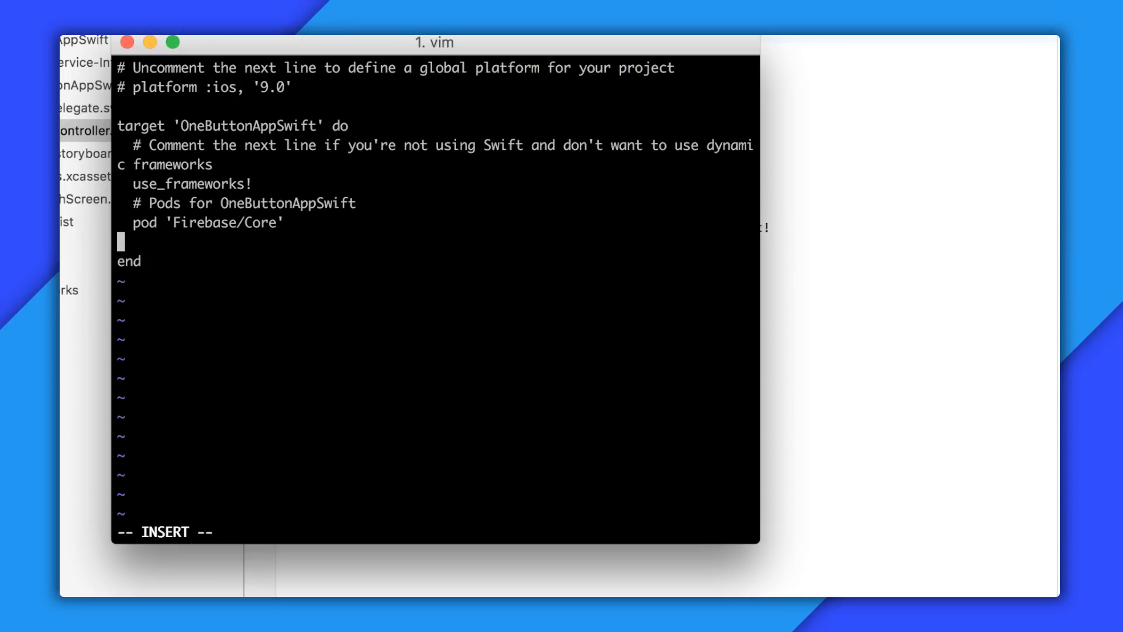
{"action": "type", "text": "pod 'Firebase/"}
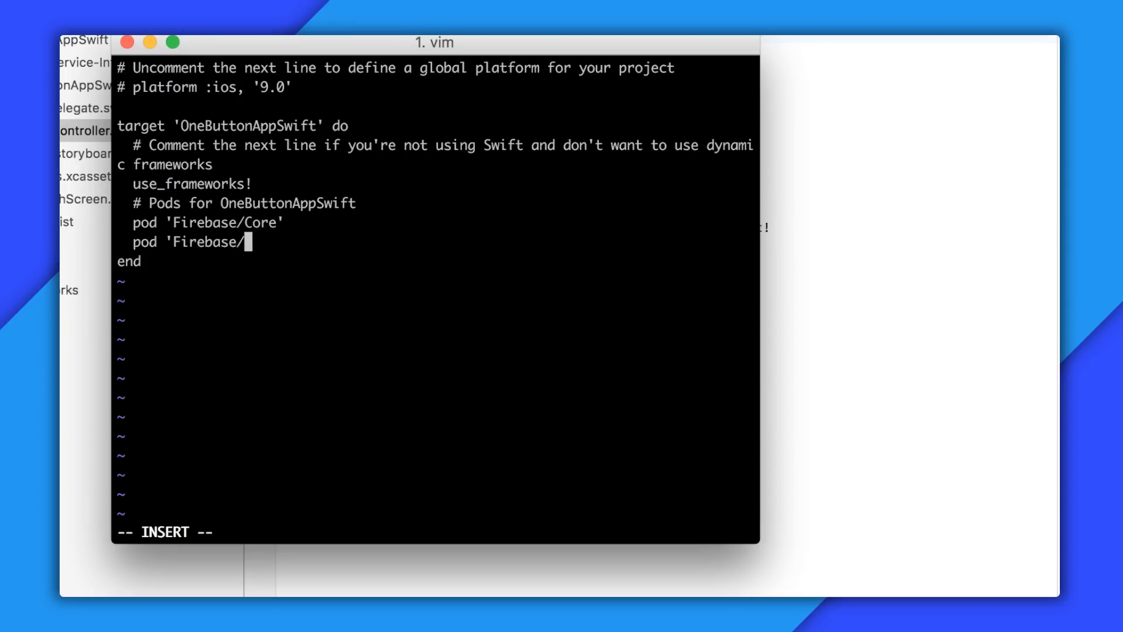
{"action": "type", "text": "RemoteConfig'"}
{"action": "type", "text": "p"}
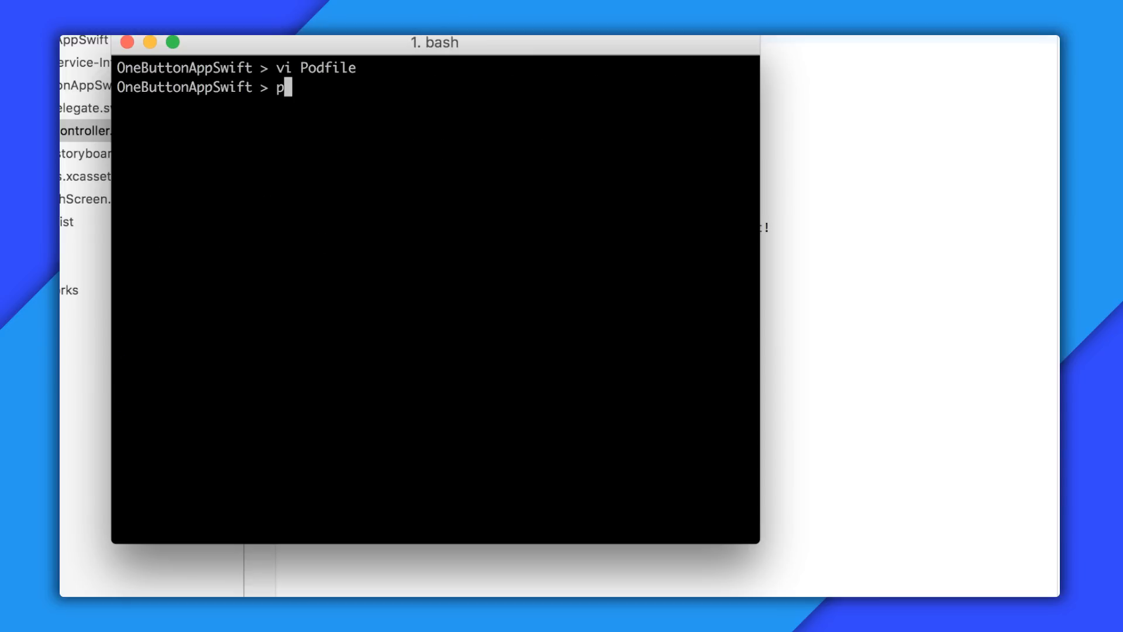
{"action": "type", "text": "od install"}
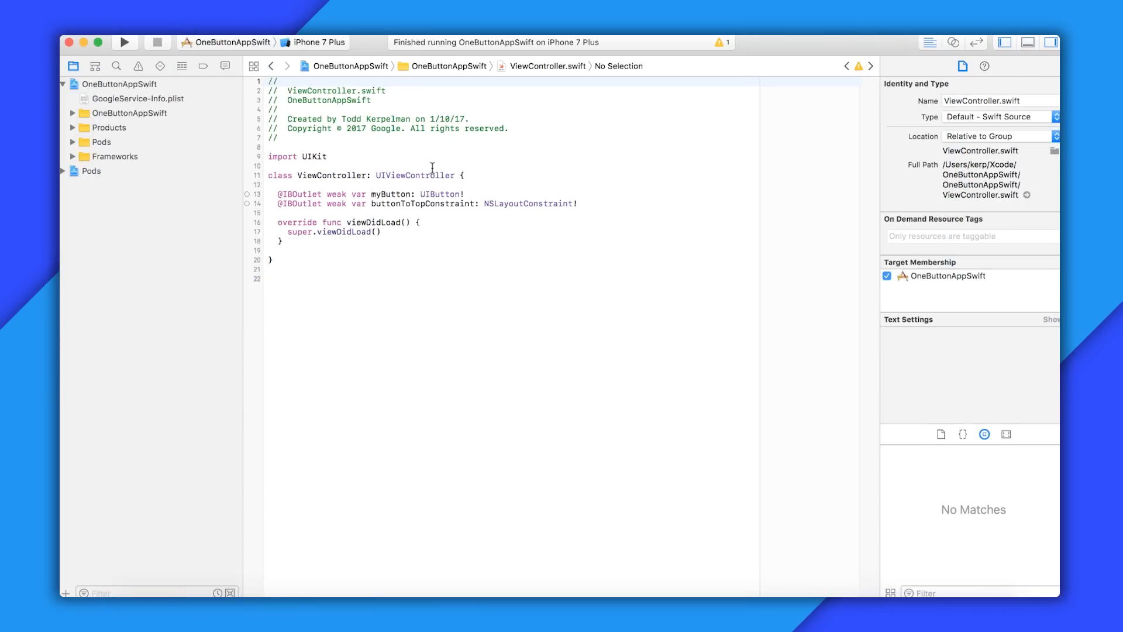
Add 'import Firebase' and call setupRemoteConfigDefaults() in viewDidLoad
{"action": "type", "text": "import Fireba"}
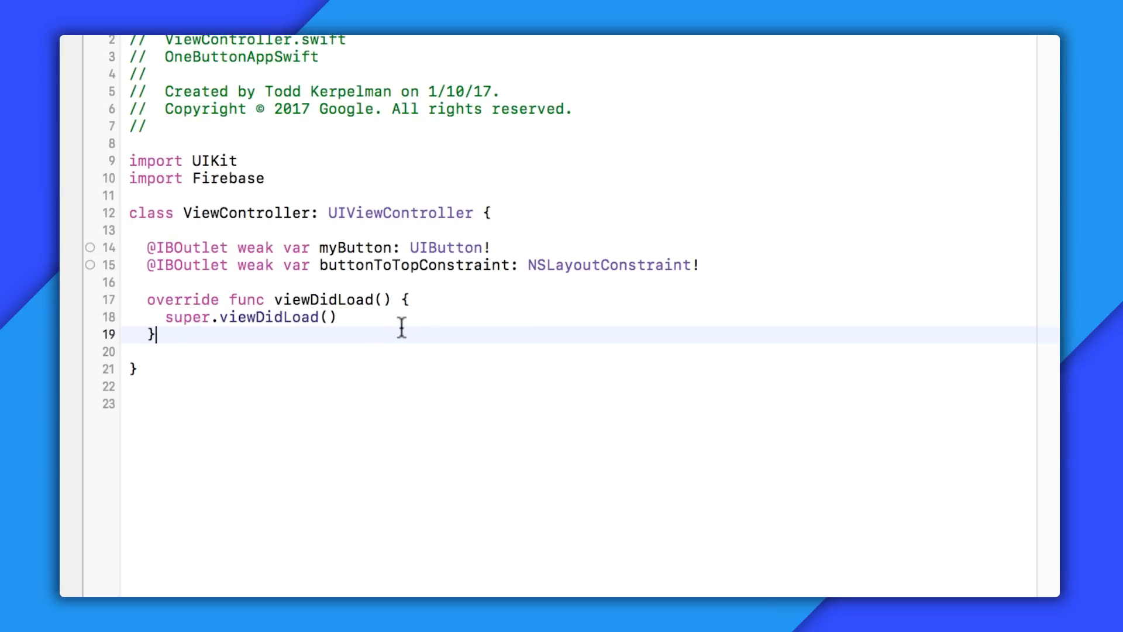
{"action": "type", "text": "setupRemoteConfigDefaults("}
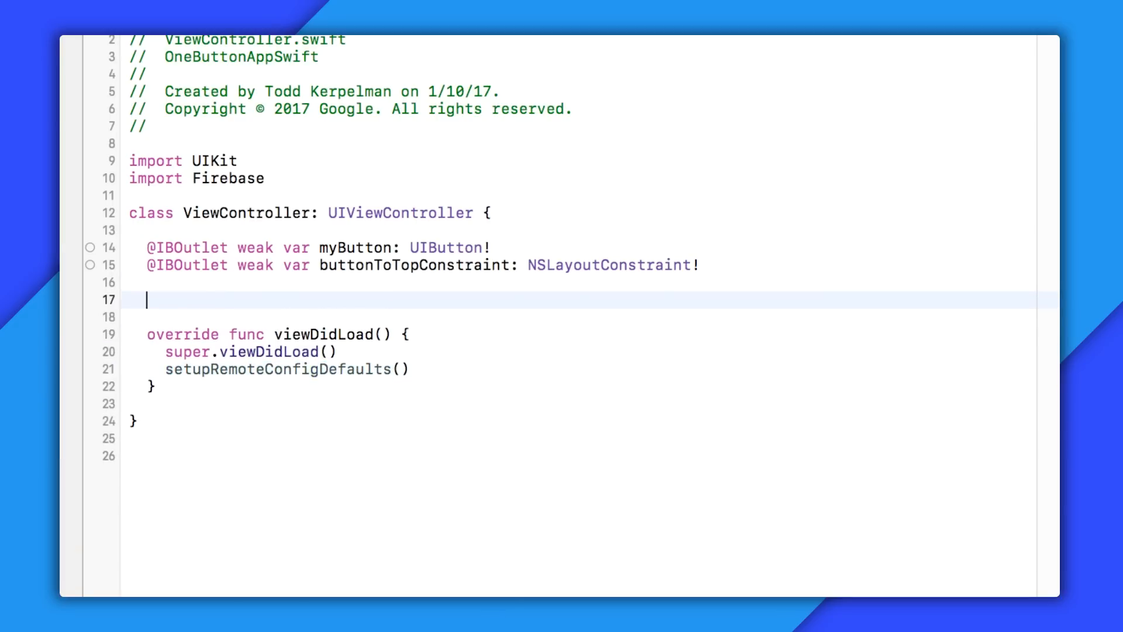
Write setupRemoteConfigDefaults with defaults buttonText "Default text!" and buttonConstraintConstant 50 as NSObject
{"action": "type", "text": "func setupRemoteConfigDefaults() {"}
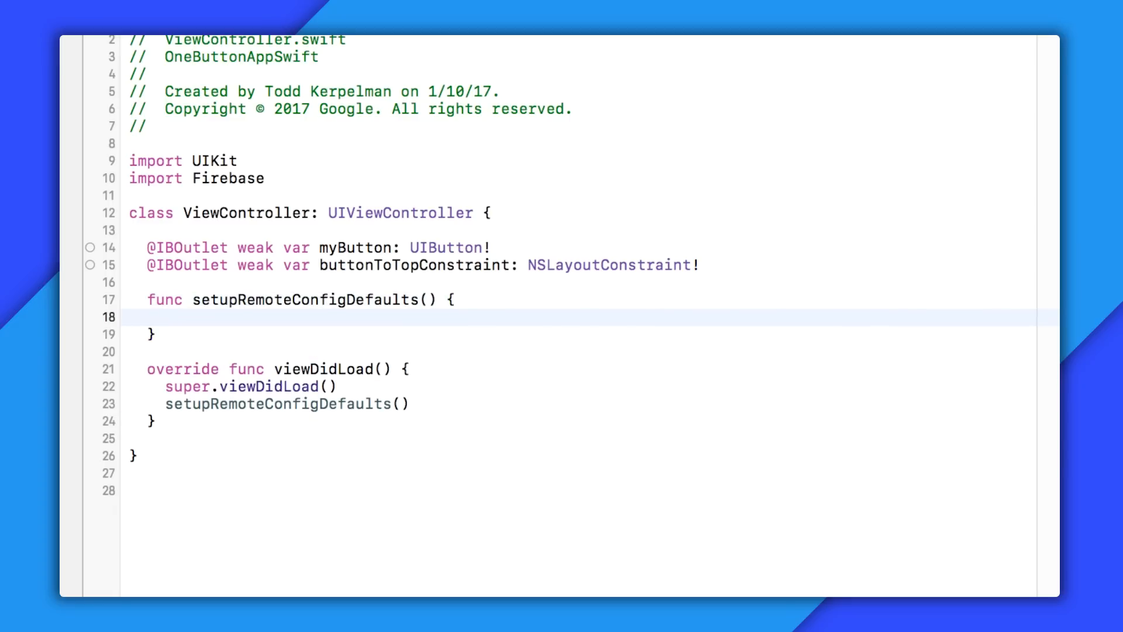
{"action": "type", "text": "let d"}
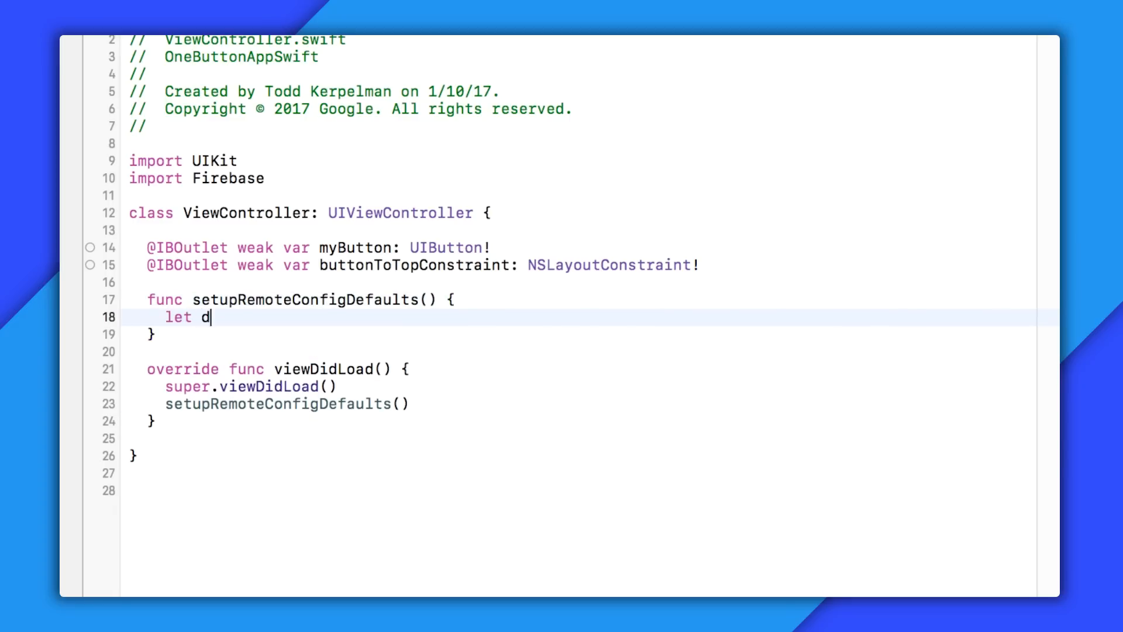
{"action": "type", "text": "efaultValues = ["}
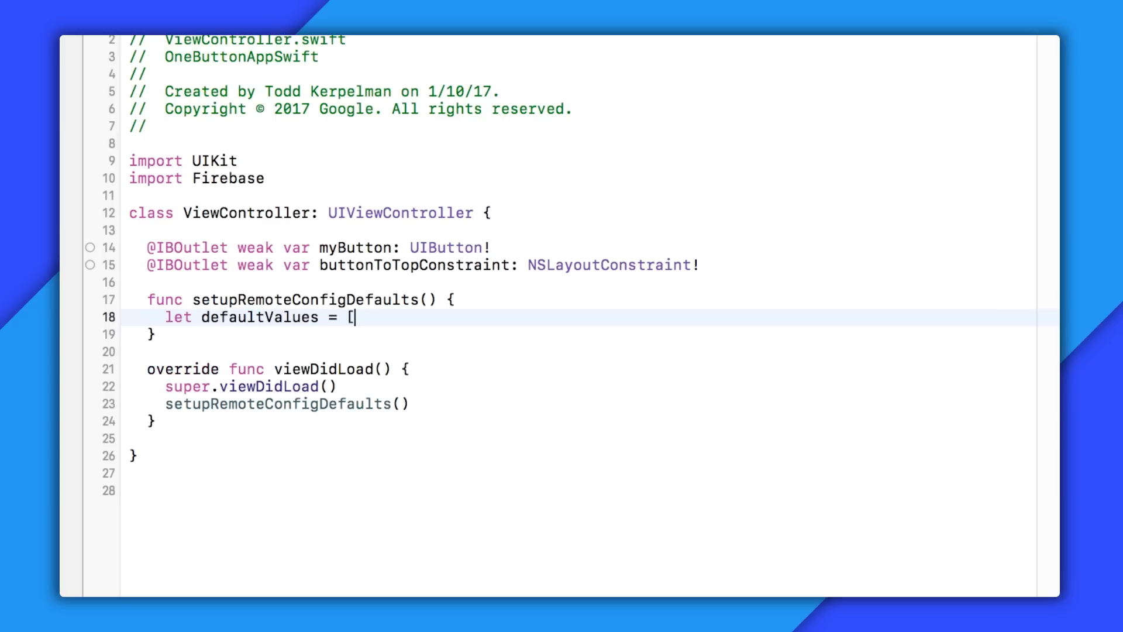
{"action": "type", "text": "\"butto\""}
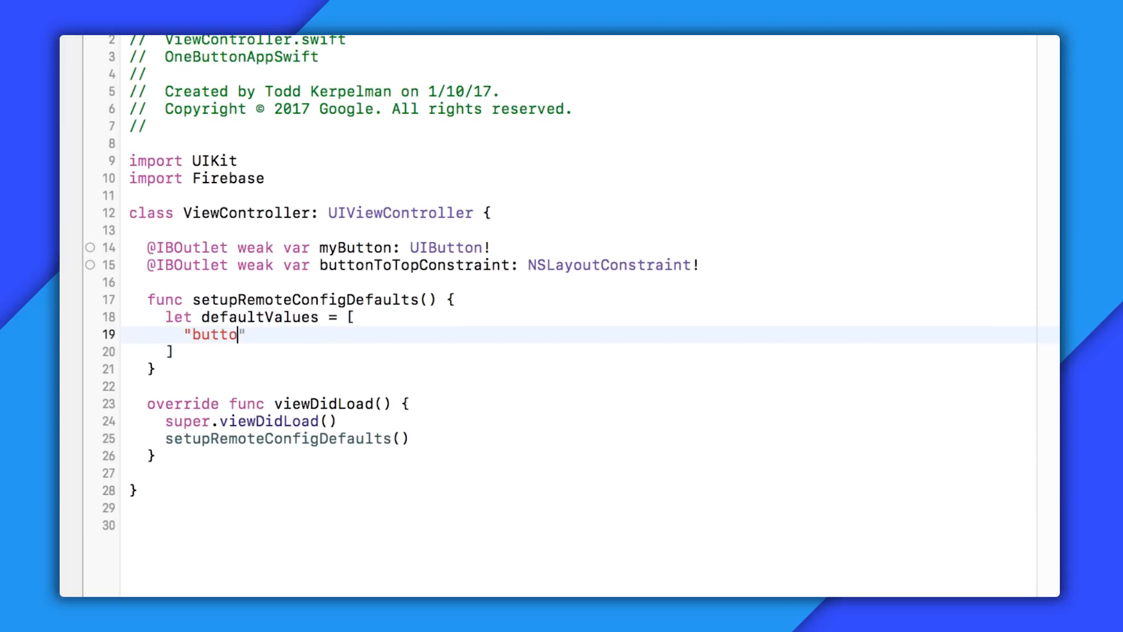
{"action": "type", "text": "nText\": \"Default text!\" as"}
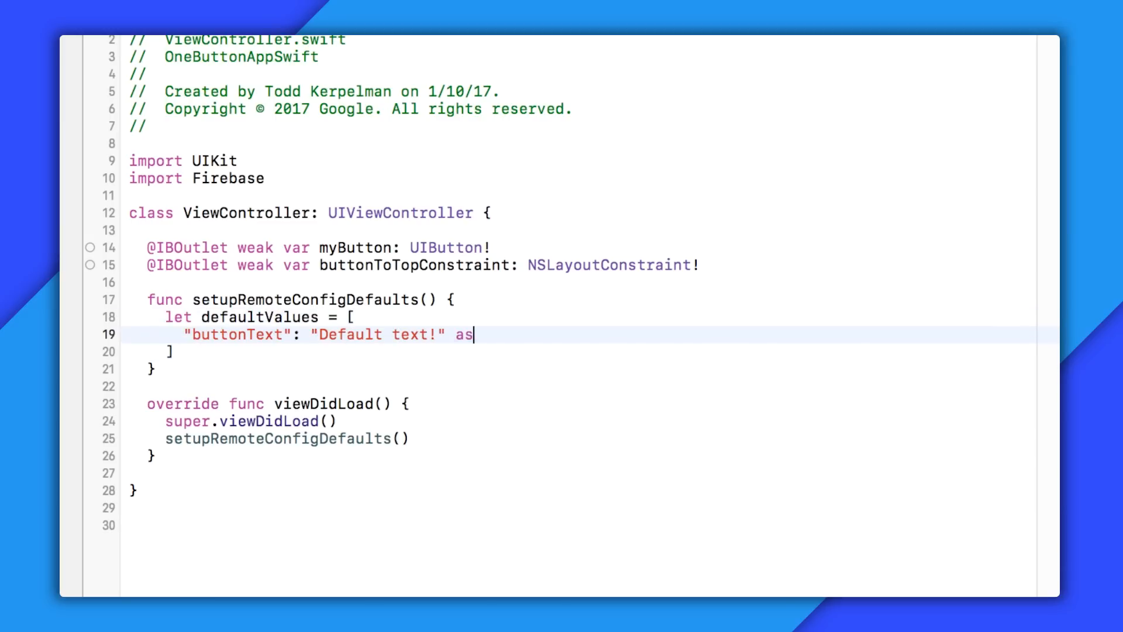
{"action": "type", "text": "NSObject,"}
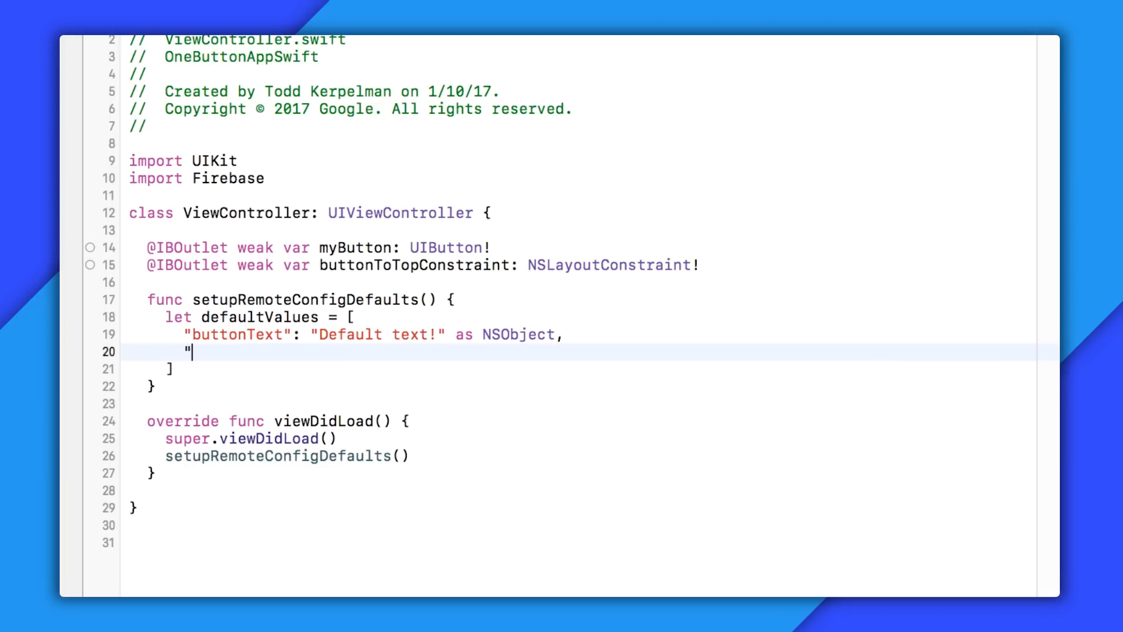
{"action": "type", "text": "buttonConstraintConstant"}
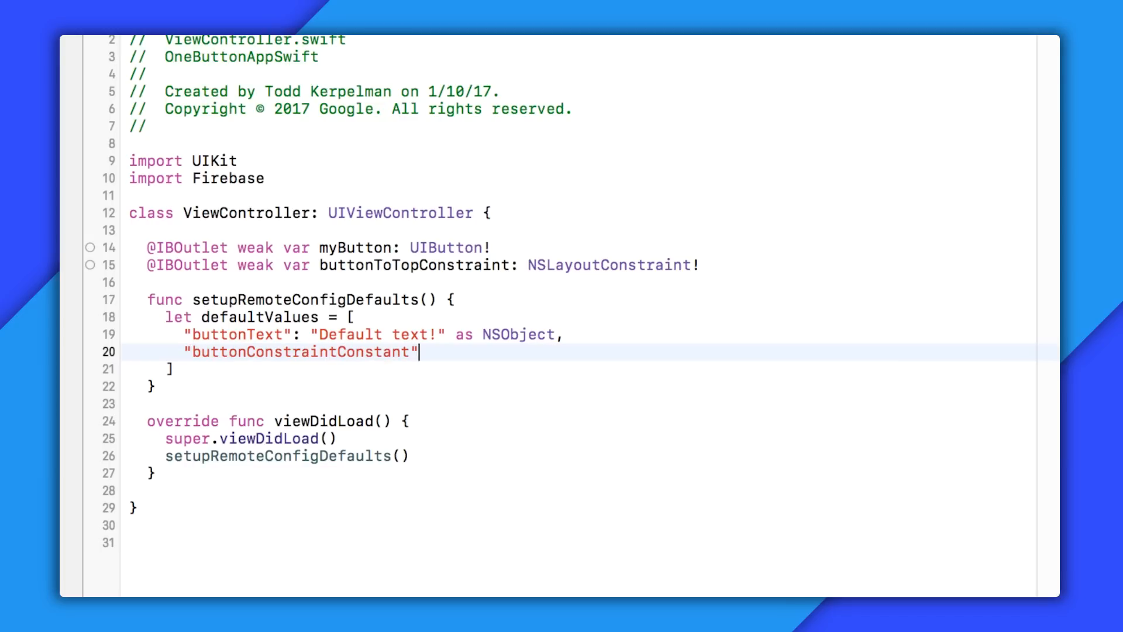
{"action": "type", "text": ": 50 as NSObject"}
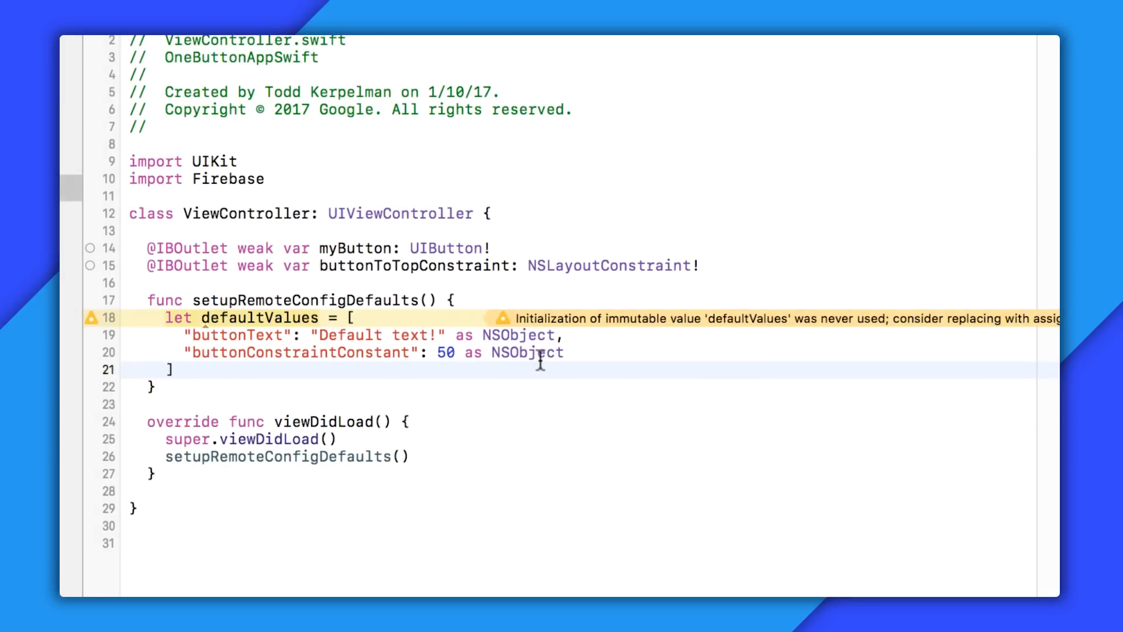
Pass defaultValues to FIRRemoteConfig.remoteConfig().setDefaults
{"action": "type", "text": "FIRRemoteConfig.remoteConfig("}
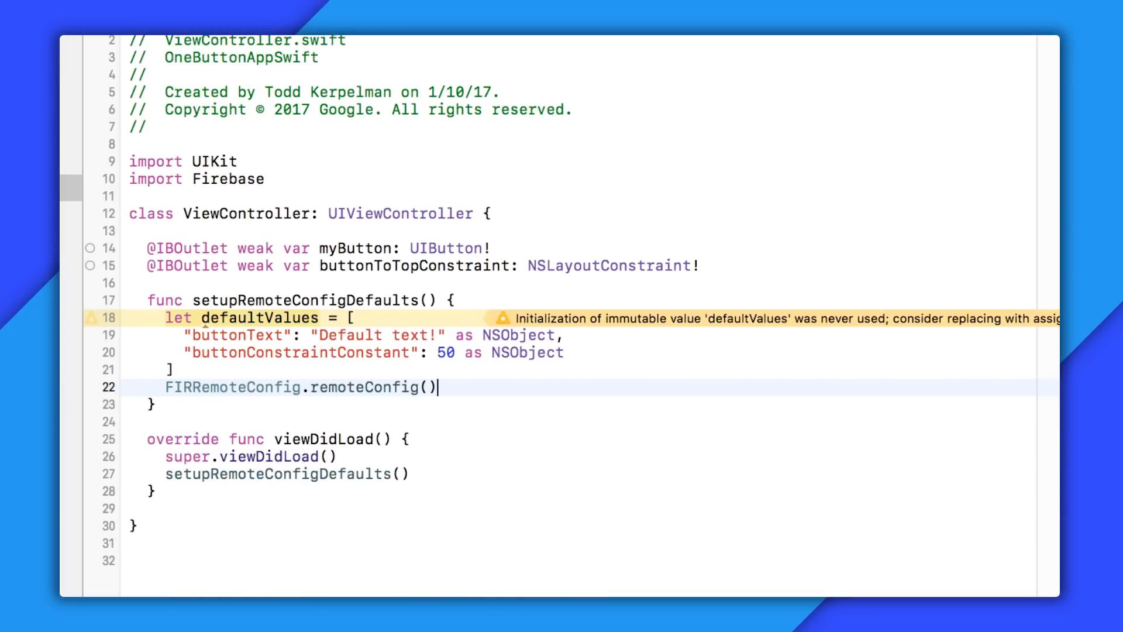
{"action": "type", "text": ".setDefaults(defaultValues"}
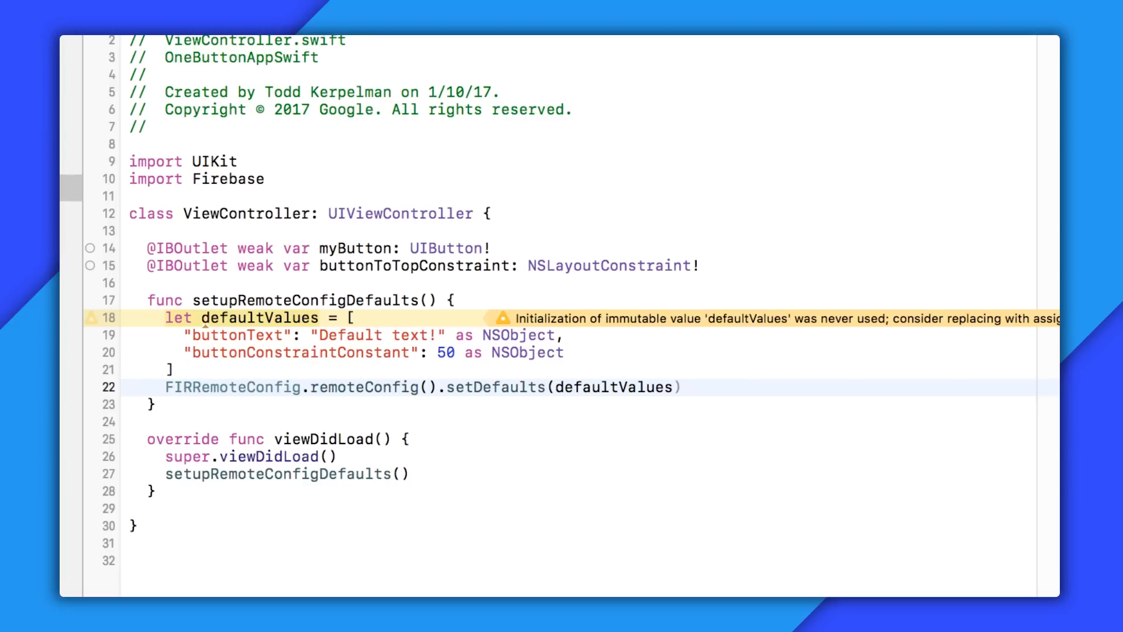
{"action": "type", "text": "f"}
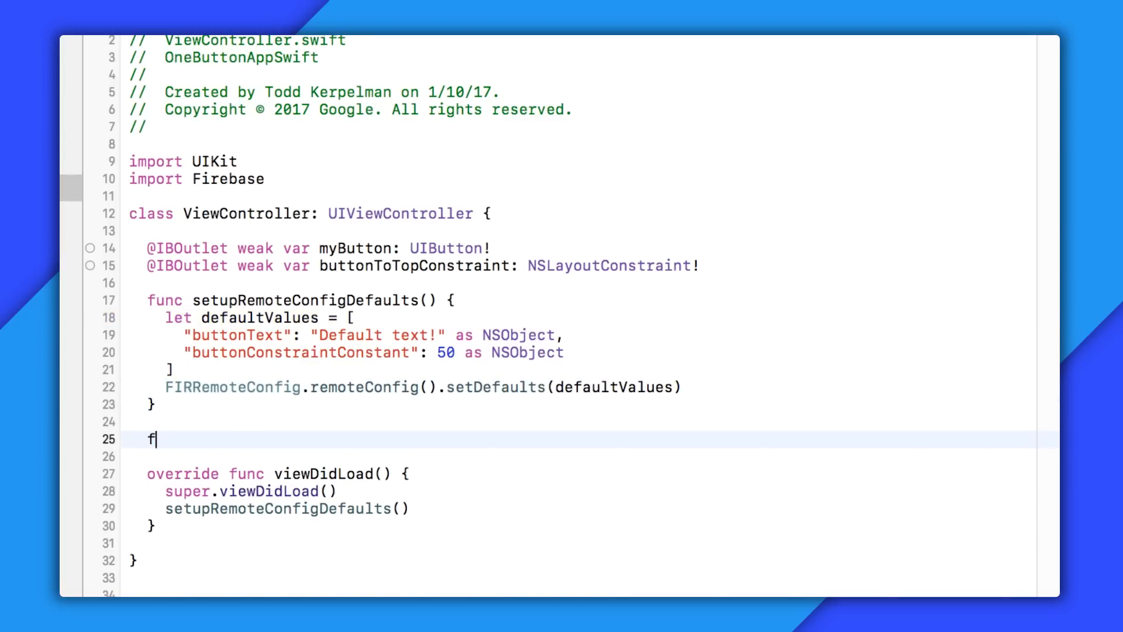
Write fetchRemoteConfig calling fetch(withExpirationDuration: 0) with a completion handler placeholder
{"action": "type", "text": "unc fetchRemoteConfig() {"}
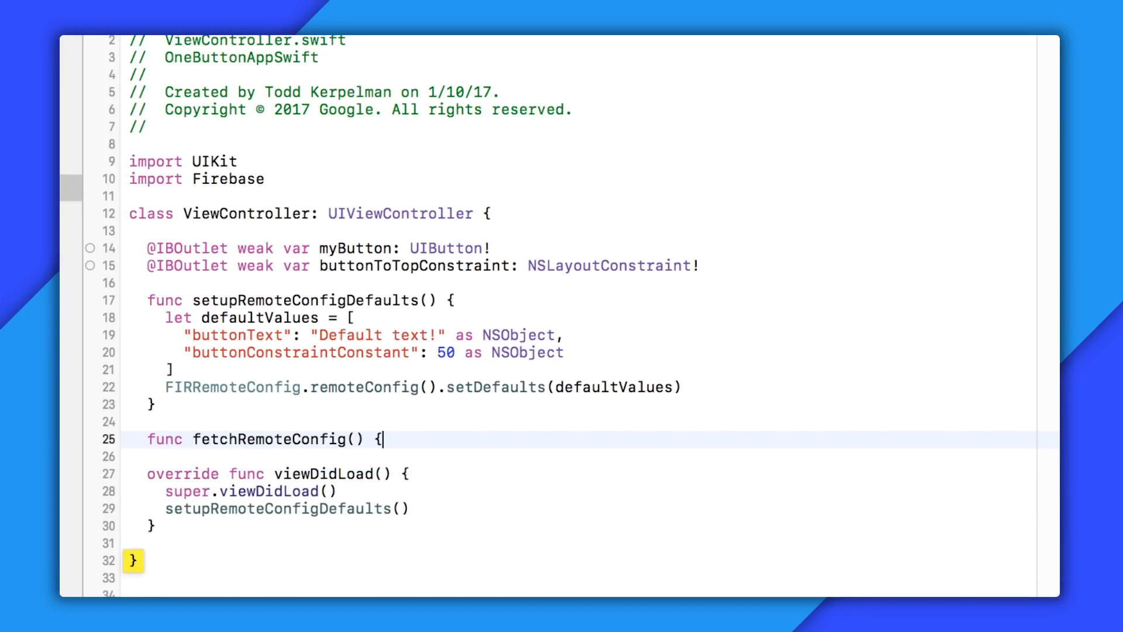
{"action": "type", "text": "FIRR"}
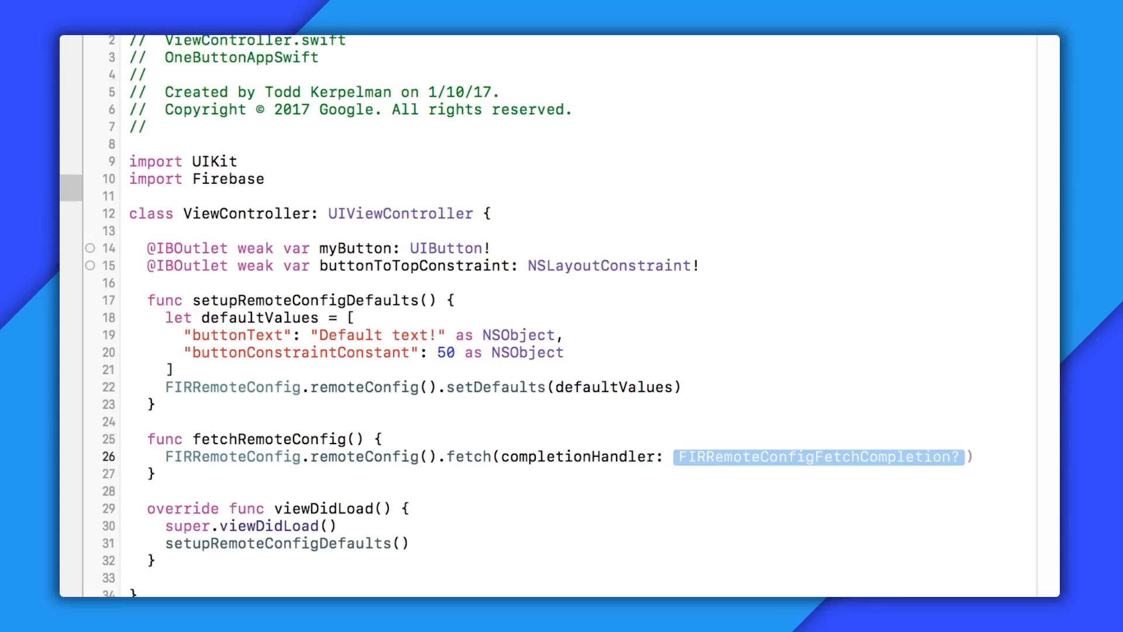
{"action": "left_click", "coordinate": [445, 455]}
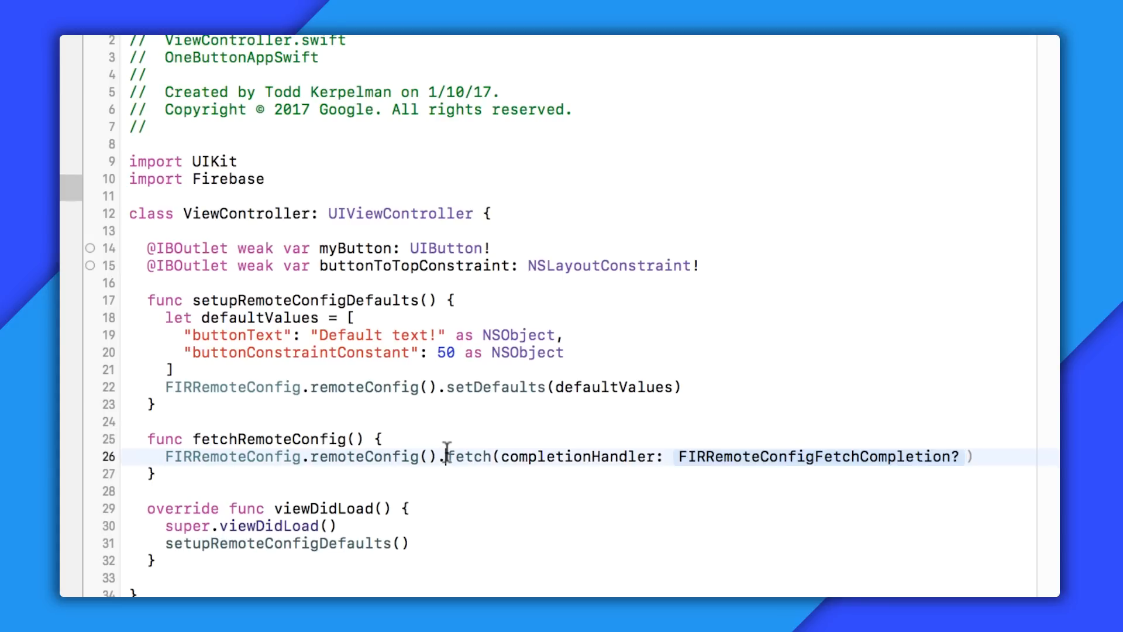
{"action": "type", "text": "fet"}
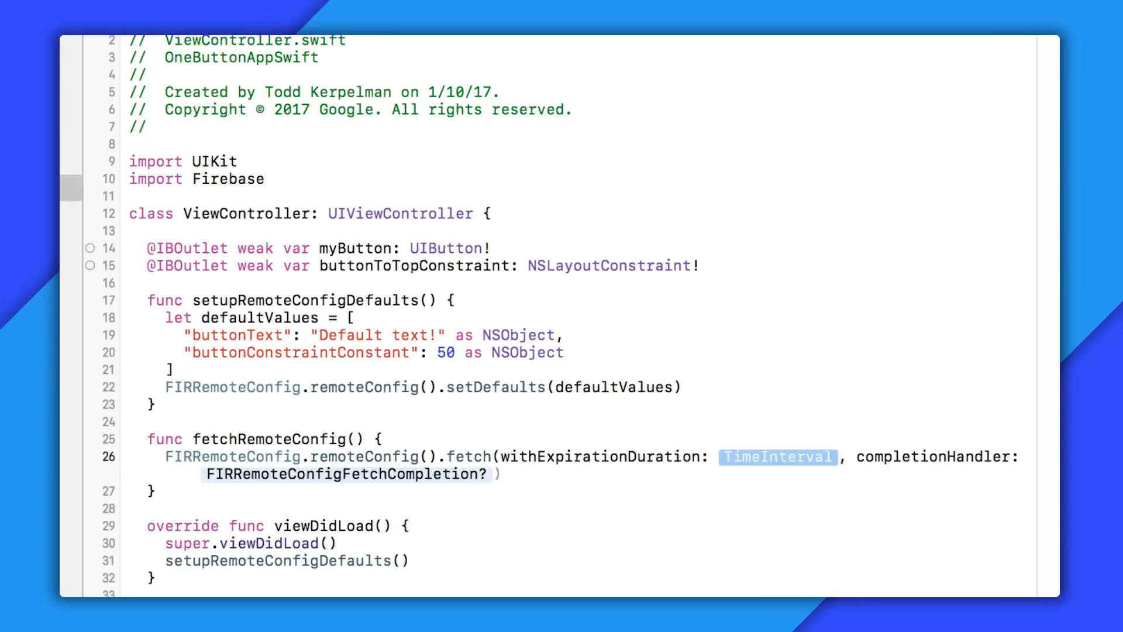
{"action": "type", "text": "0"}
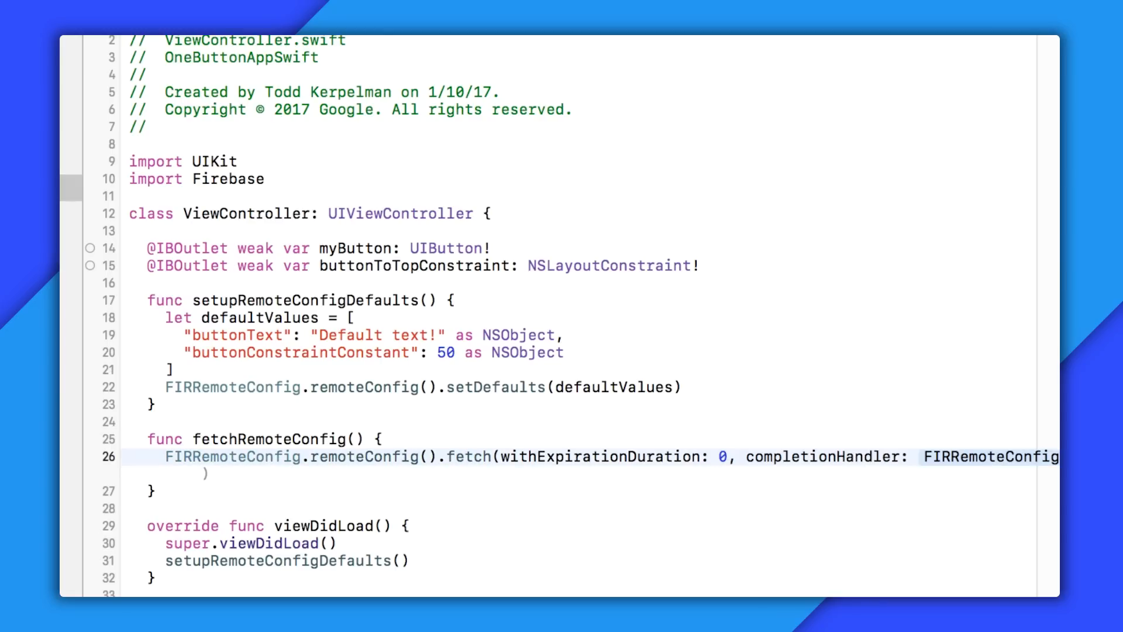
{"action": "left_click", "coordinate": [728, 456]}
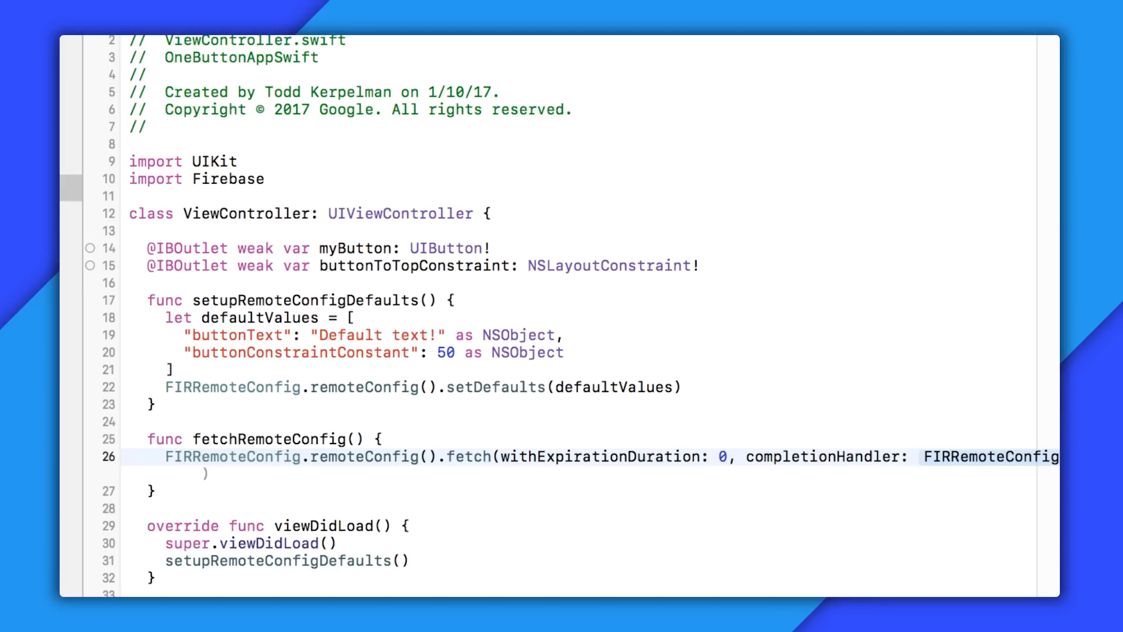
Enable developer mode via debugSettings assigned to configSettings, with a FIXME to remove before production
{"action": "left_click", "coordinate": [724, 456]}
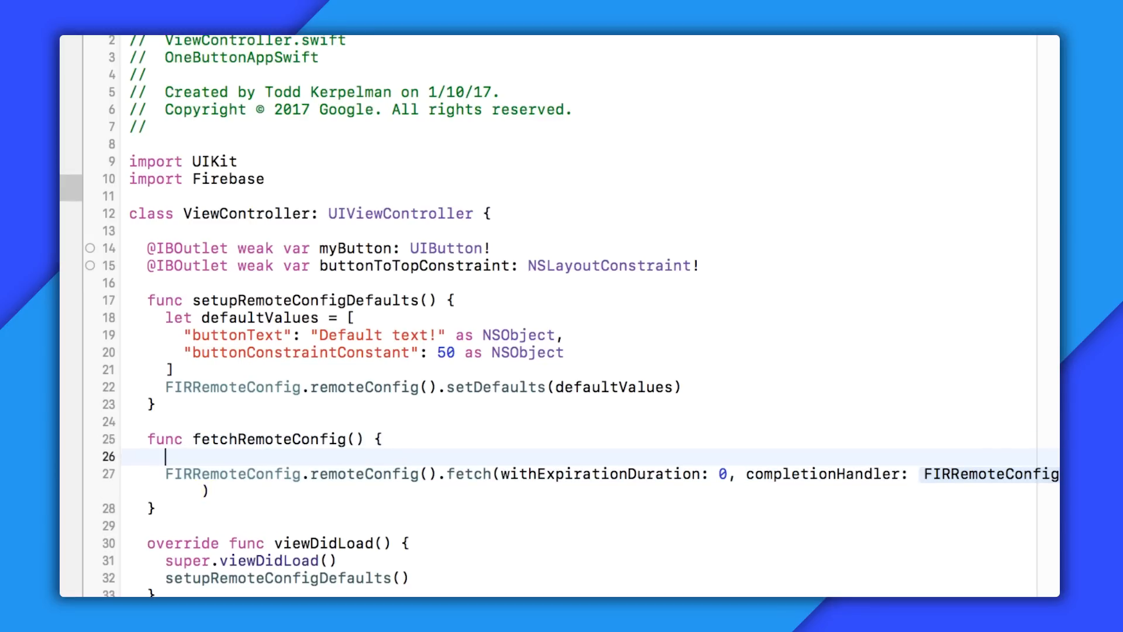
{"action": "type", "text": "let debugSettings = FIRRemoteConfigSettings(developerModeEnabled: true"}
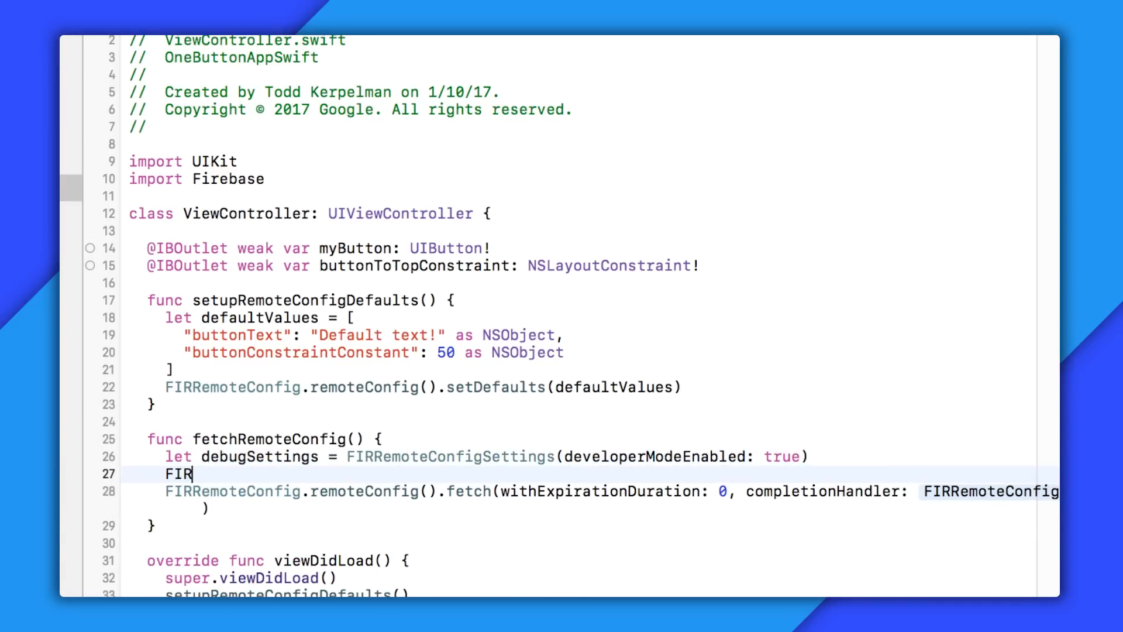
{"action": "type", "text": "RemoteConfig.remoteConfig().configSettings = debugSettings!"}
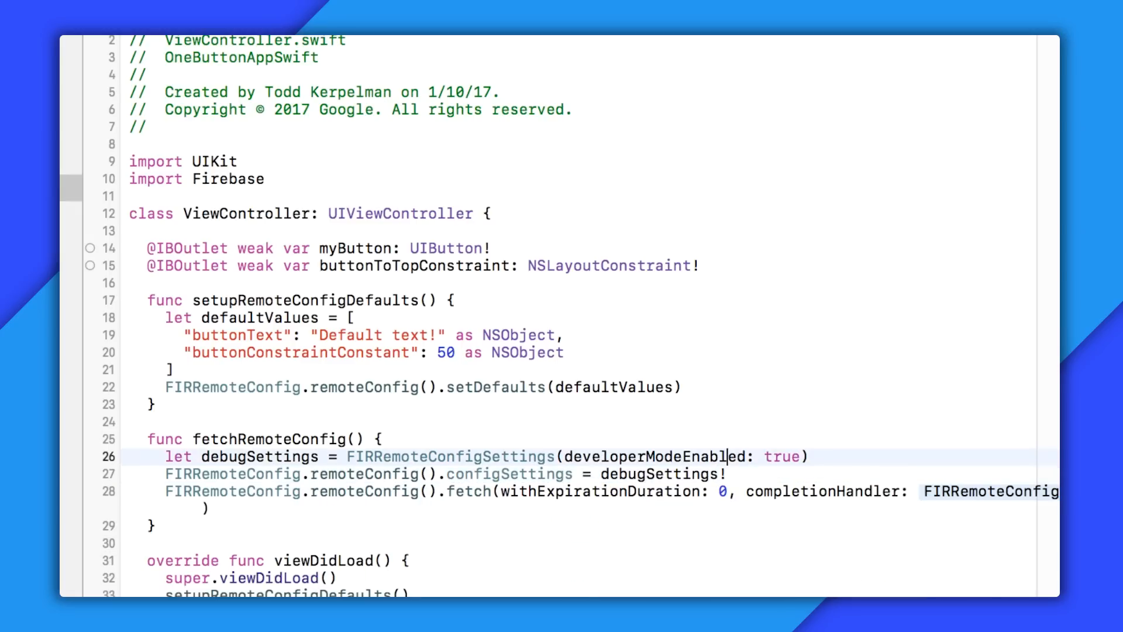
{"action": "type", "text": "// FIXME:"}
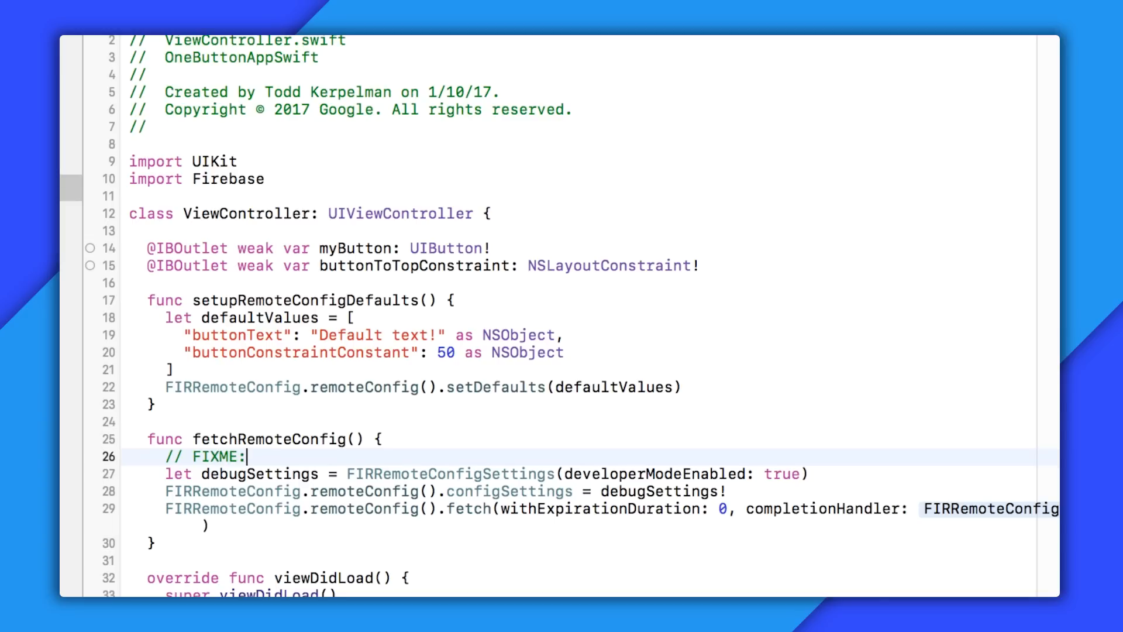
{"action": "type", "text": "Remove this"}
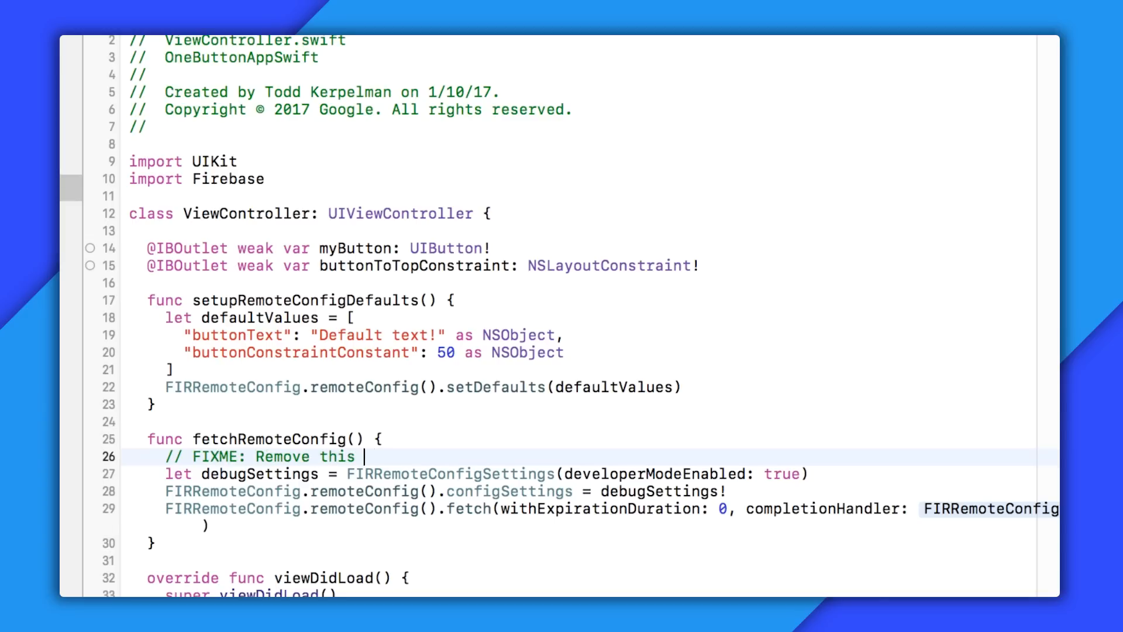
{"action": "type", "text": "before we go into production!!"}
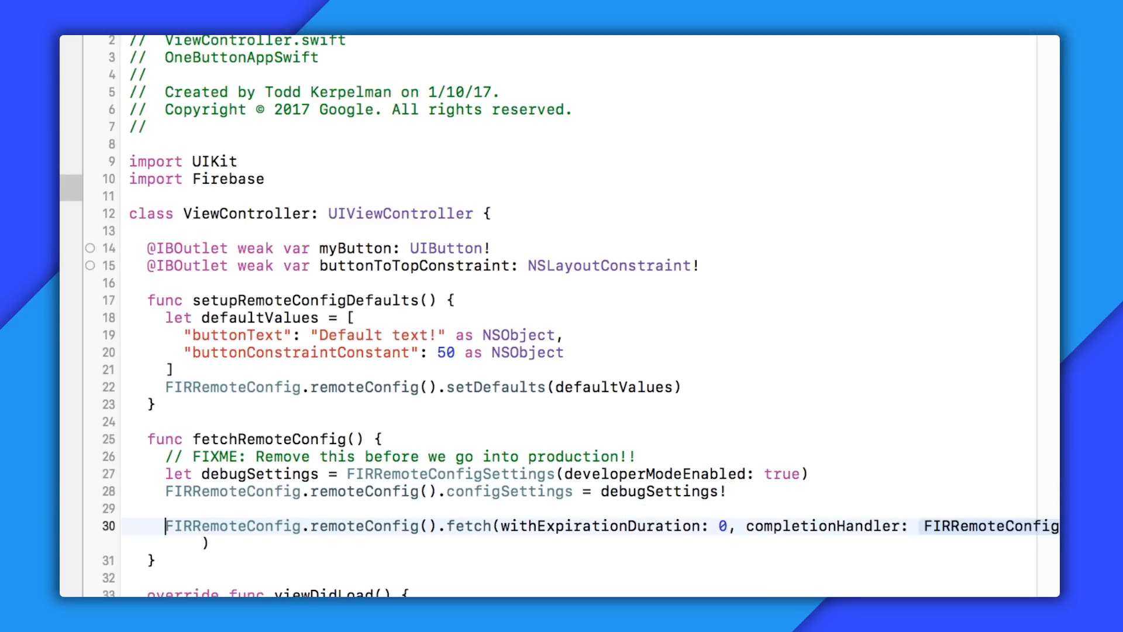
In the completion handler, guard on errors, print 'Hooray! Retrieved values from the cloud!' and call activateFetched()
{"action": "scroll", "scroll_direction": "down", "scroll_amount": 3}
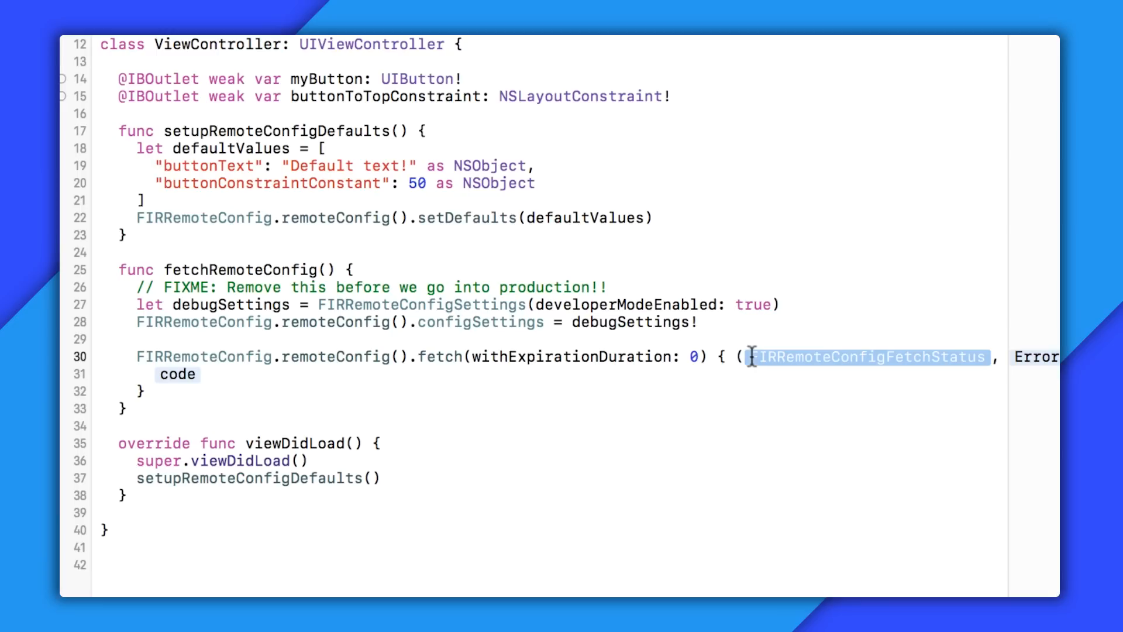
{"action": "type", "text": "guard error == nil else {"}
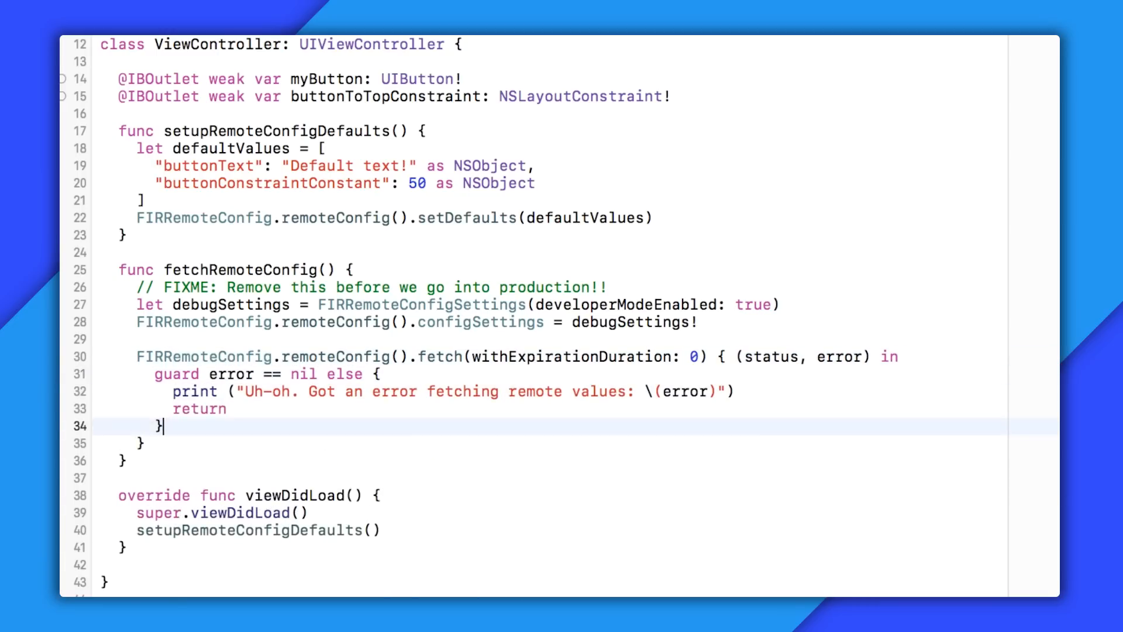
{"action": "type", "text": "print(\"Hooray! \")"}
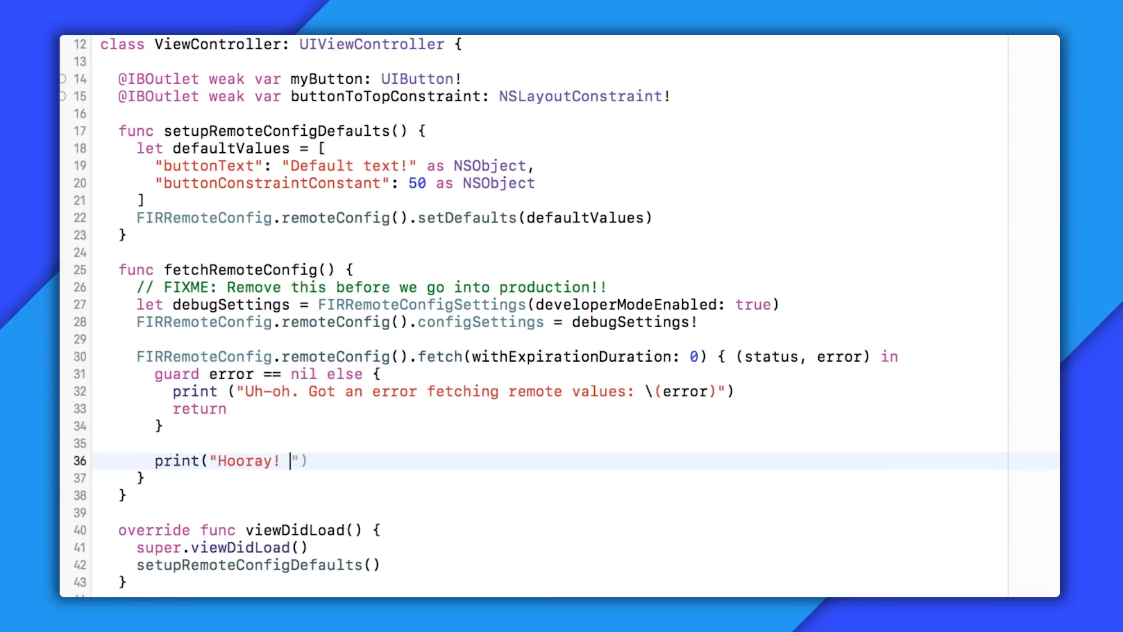
{"action": "type", "text": "Retrieved values from the cloud!"}
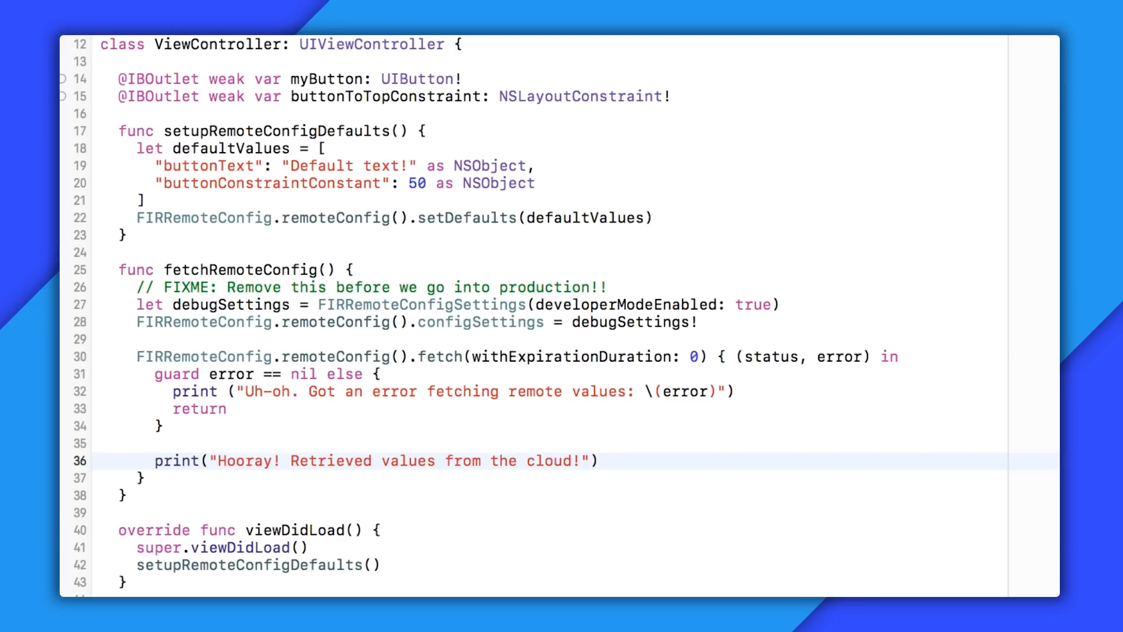
{"action": "type", "text": "FIRRemoteConfig."}
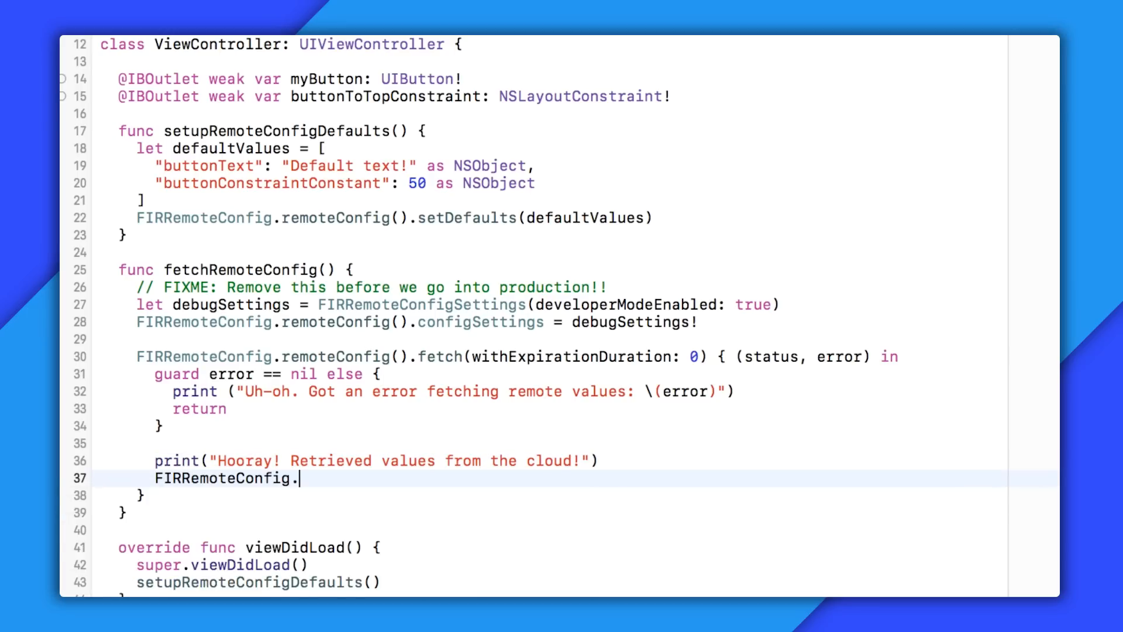
{"action": "type", "text": "remoteConfig().activateFetched("}
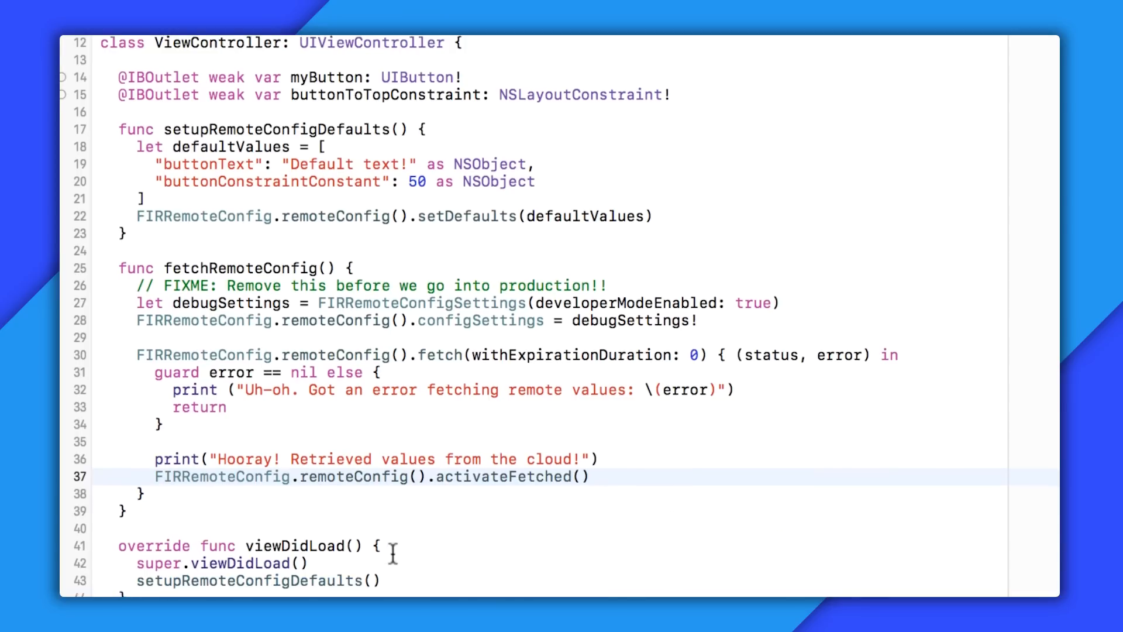
Call fetchRemoteConfig() from viewDidLoad
{"action": "type", "text": "fe"}
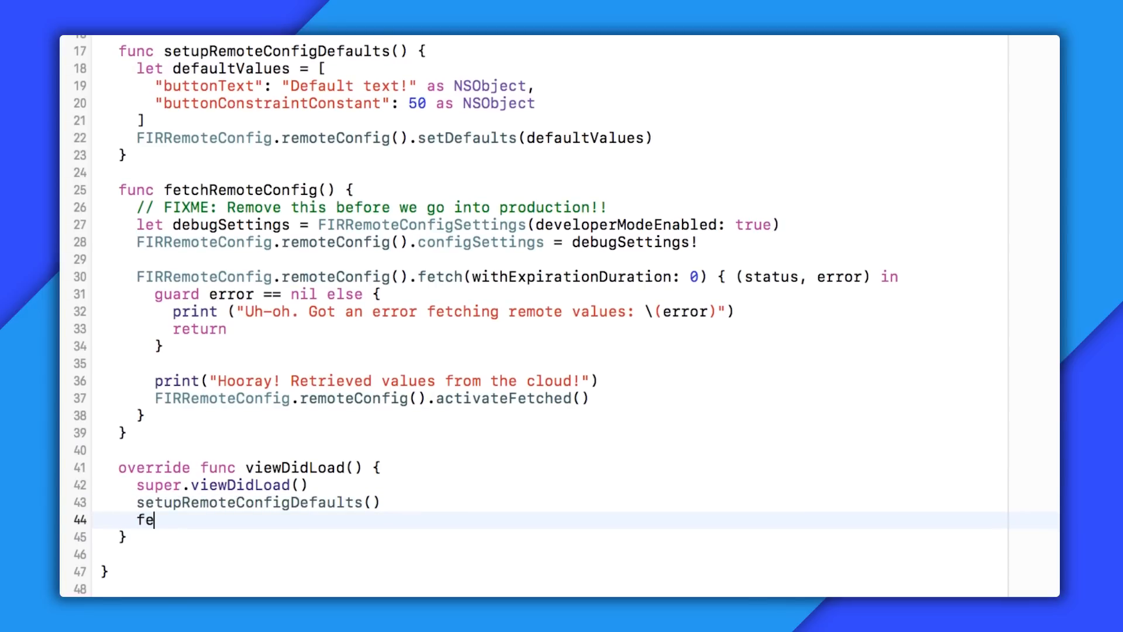
{"action": "type", "text": "tchRemoteConfig()"}
{"action": "type", "text": "func u"}
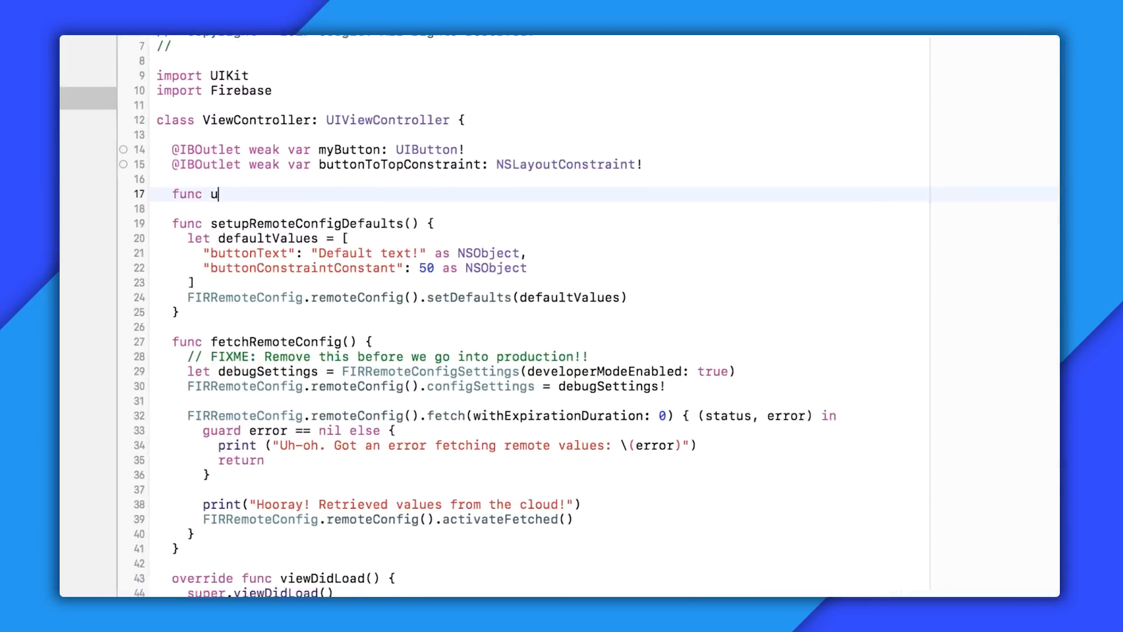
Declare updateViewWithRCValues() with an 'Apply some remote config values here' placeholder comment
{"action": "type", "text": "pdateViewWith"}
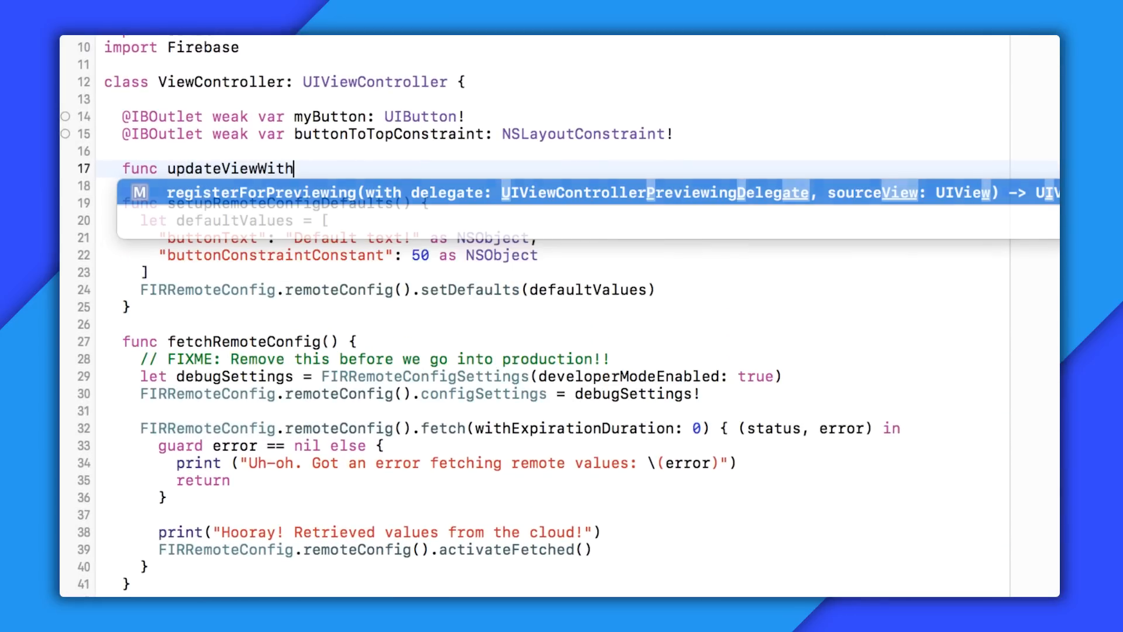
{"action": "type", "text": "RCValues() {"}
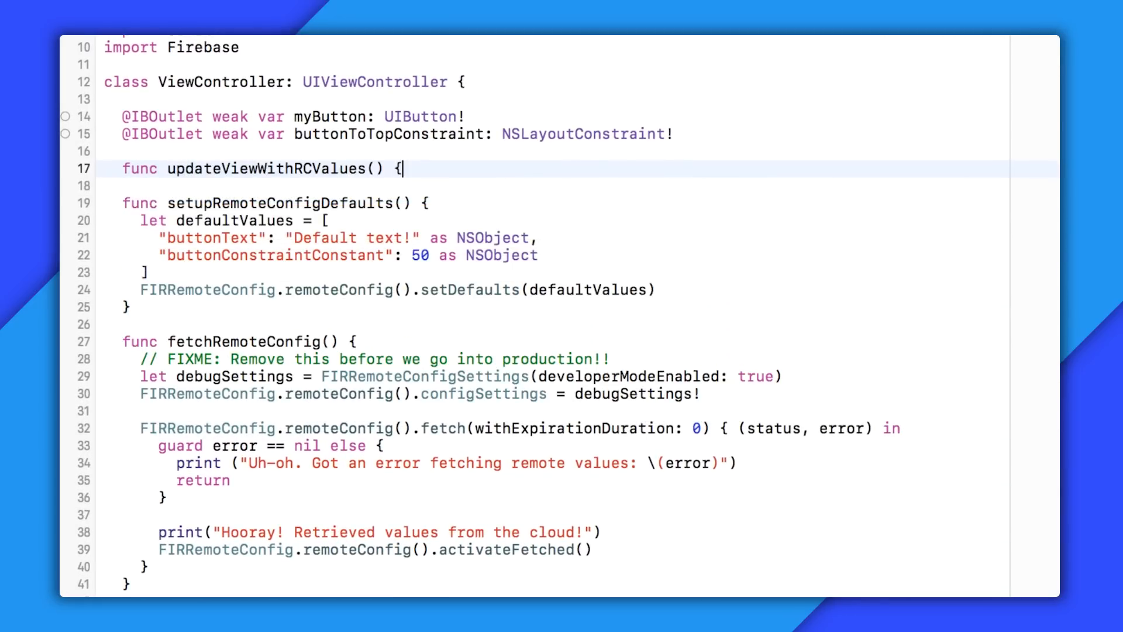
{"action": "type", "text": "// Apply some remot"}
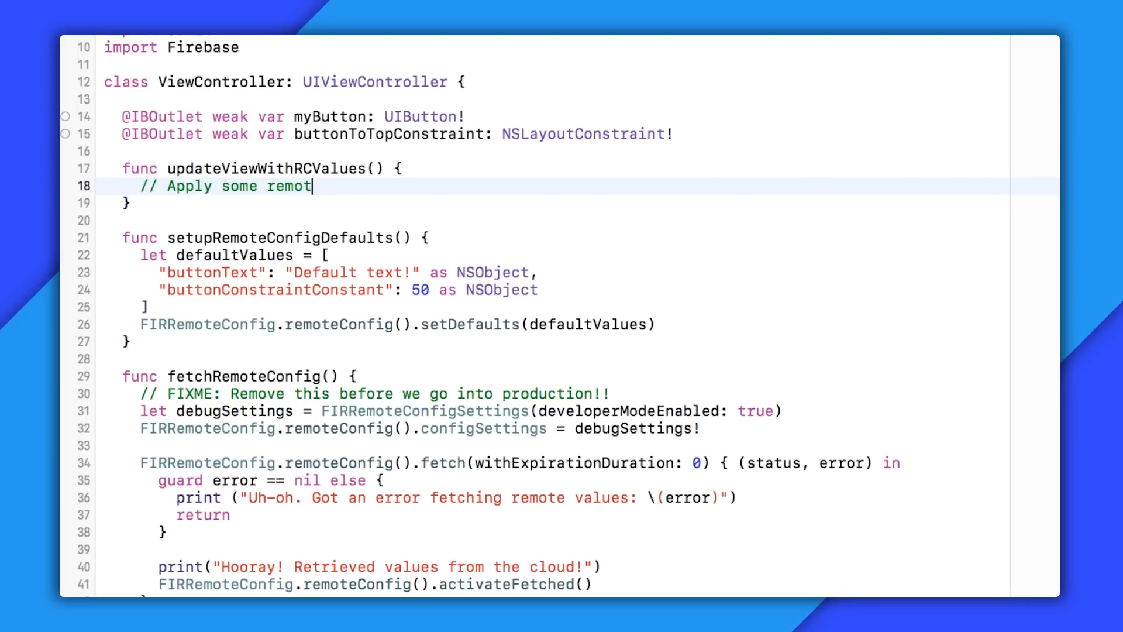
{"action": "type", "text": "e config values here"}
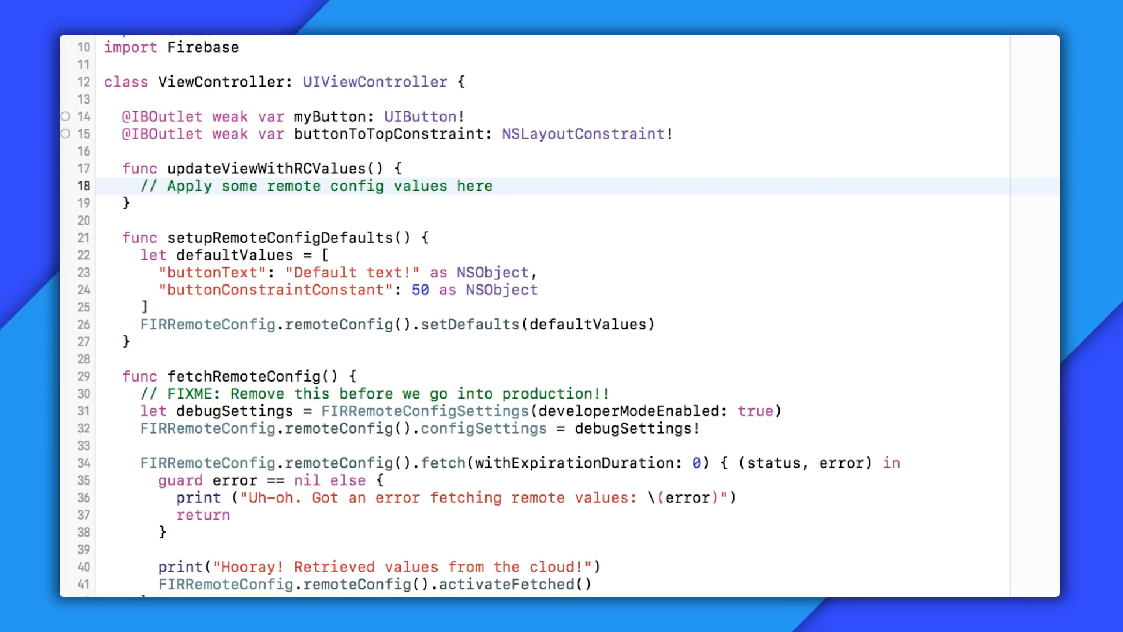
Call it from viewDidLoad and via self in the fetch closure, then begin a buttonLabel constant
{"action": "type", "text": "updateViewWithRCValues("}
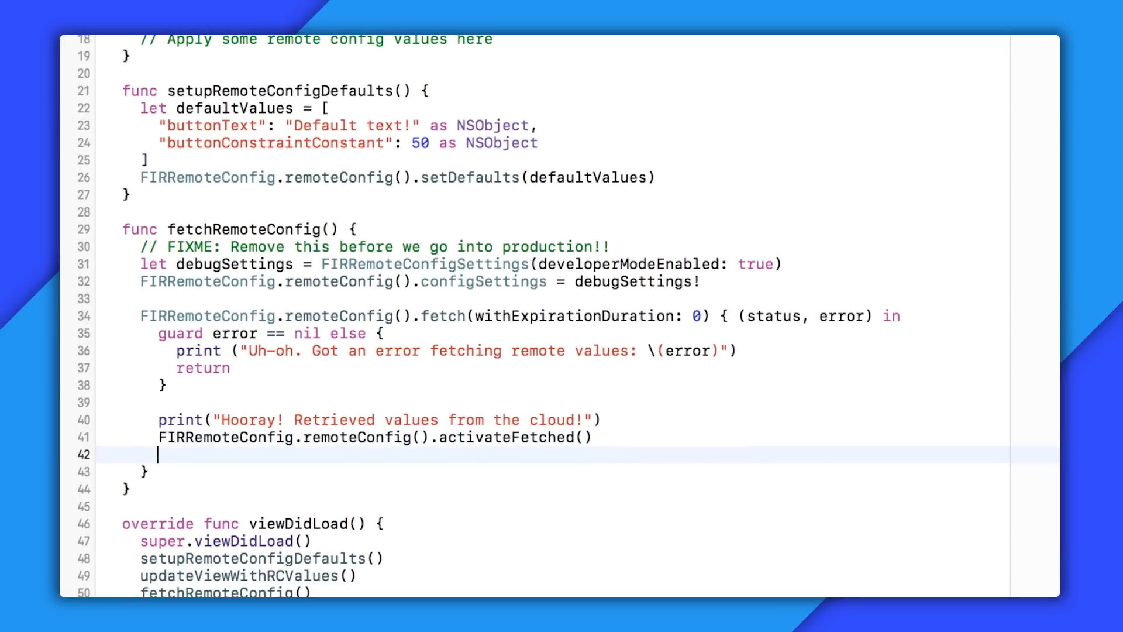
{"action": "type", "text": "self.updateViewWithRCValues("}
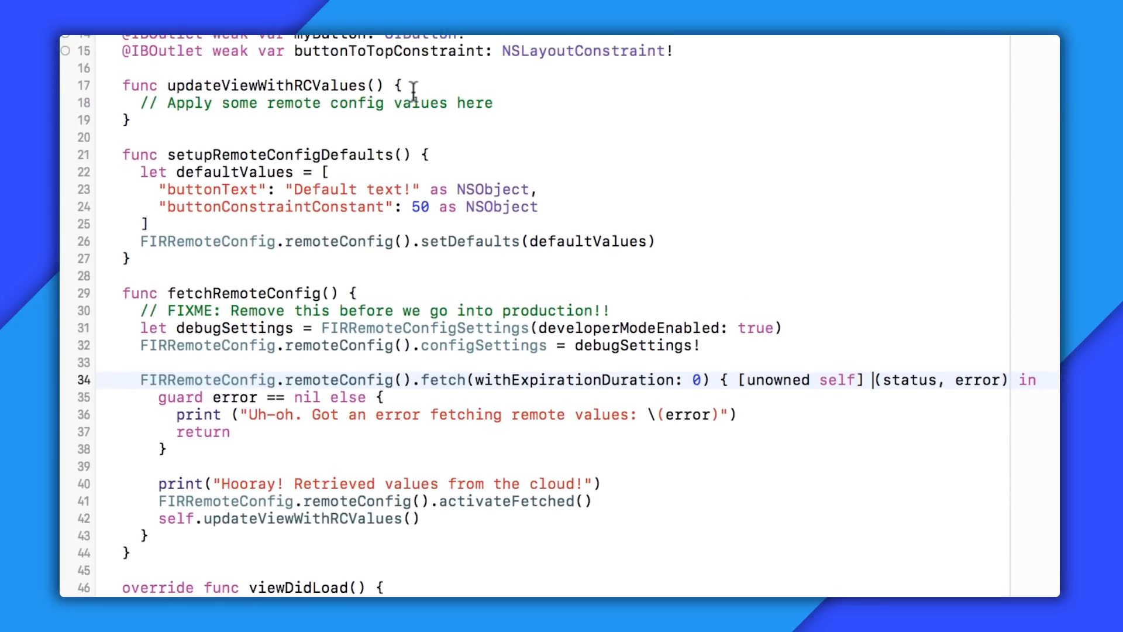
{"action": "type", "text": "let buttonLabel"}
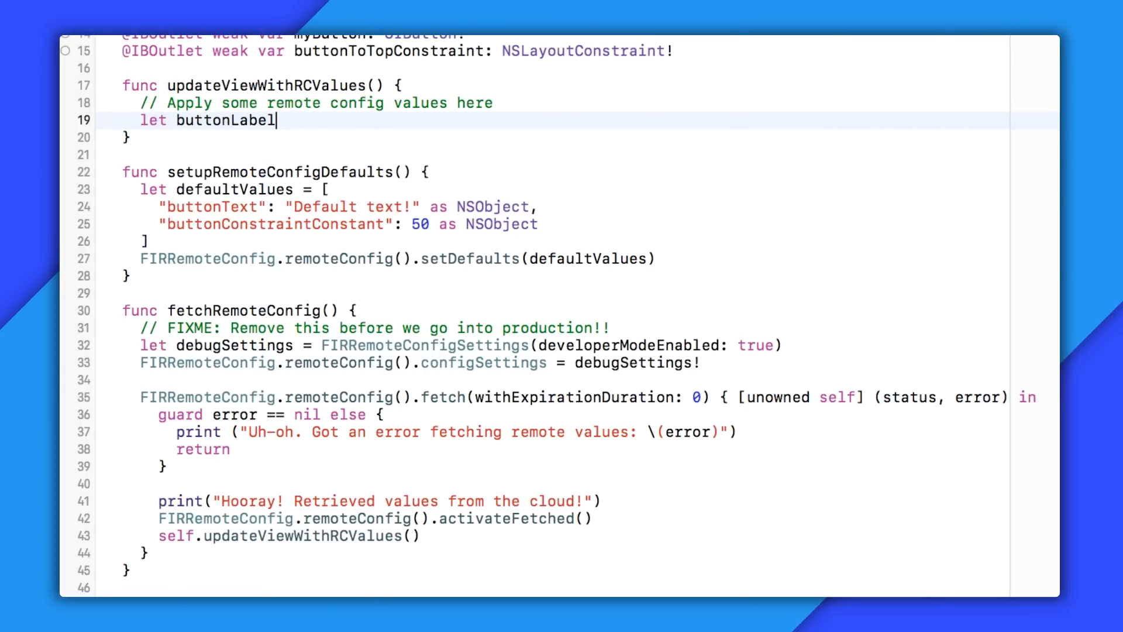
Read the buttonText remote value (defaulting to "") and set it as myButton's title
{"action": "type", "text": "= FIRRemoteConfig.remoteConfig().configValue(forKey: String?"}
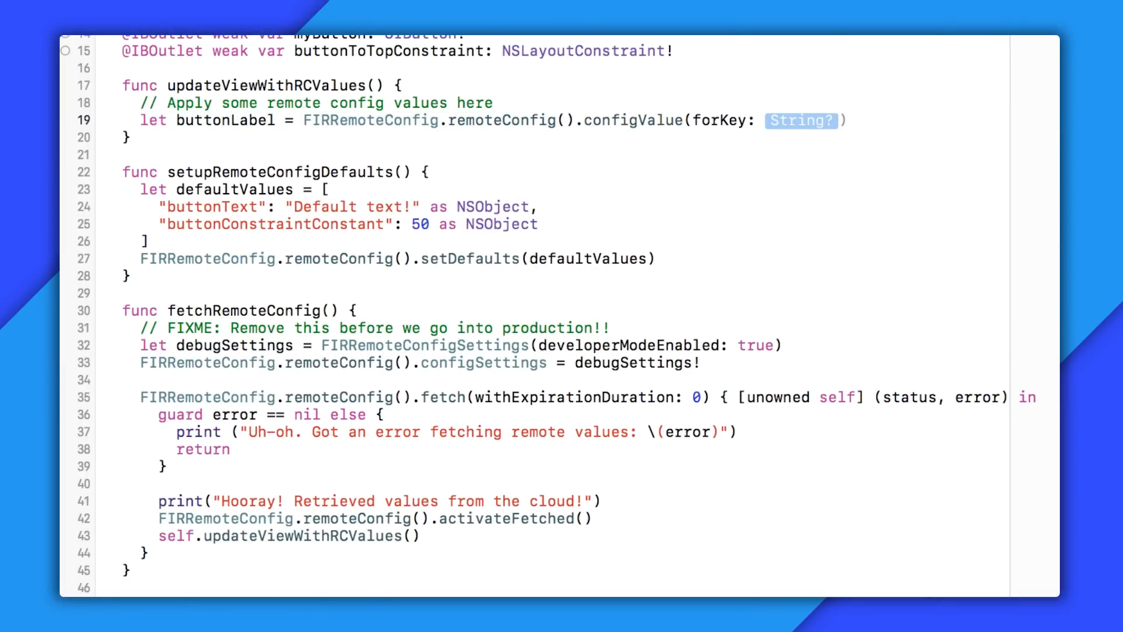
{"action": "type", "text": "\"buttonText\""}
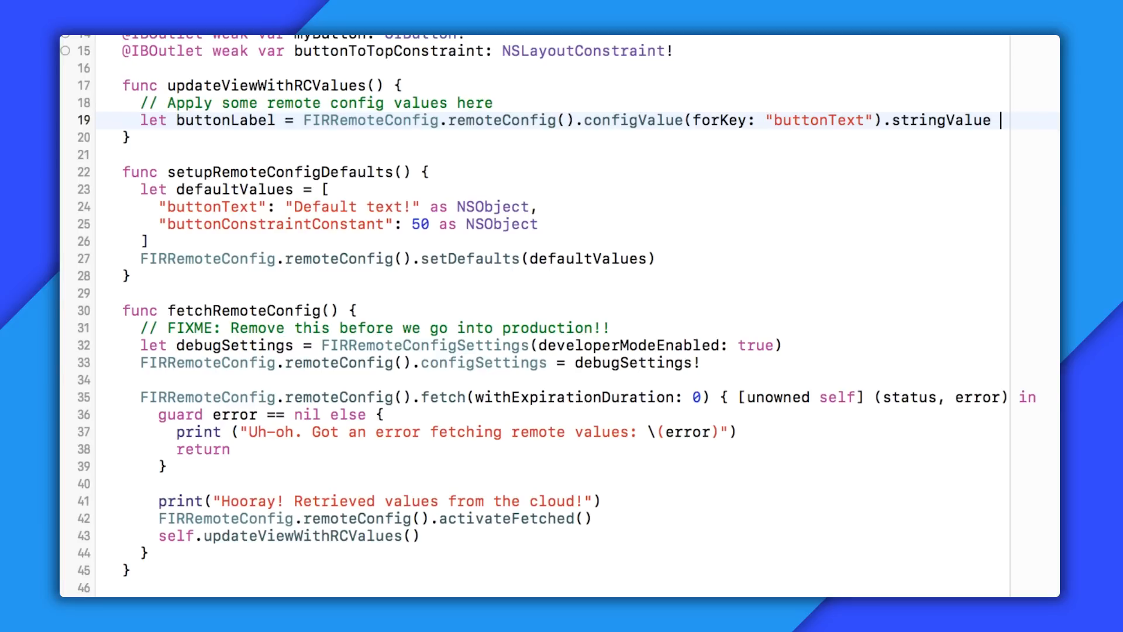
{"action": "type", "text": "?? \"\""}
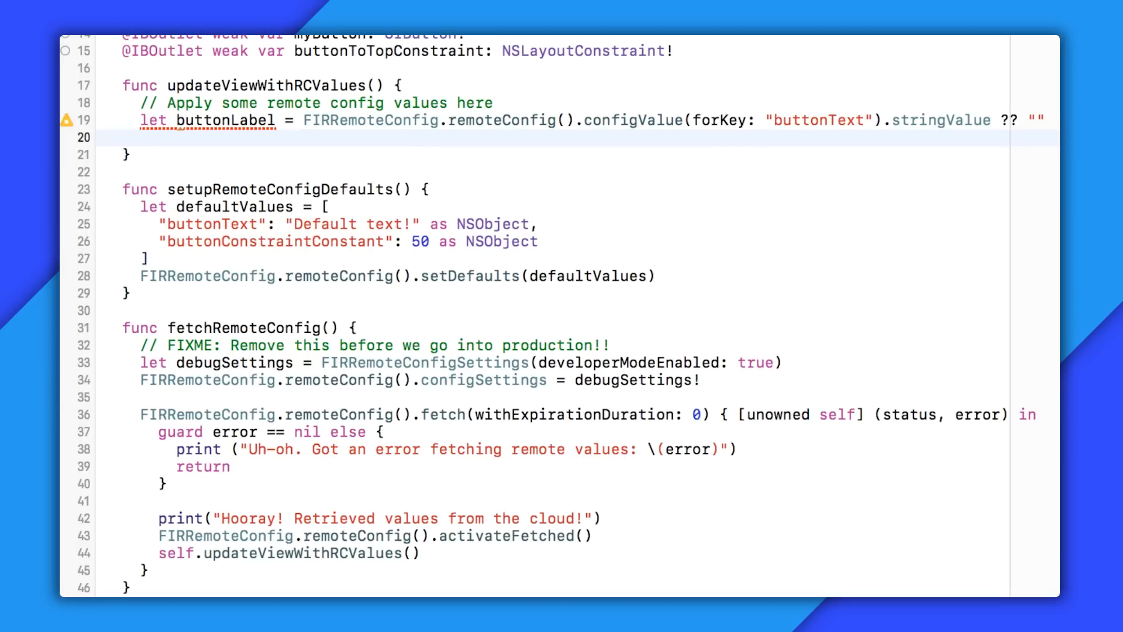
{"action": "type", "text": "myButton.setTitle(buttonLabel, for: .normal"}
{"action": "type", "text": "let"}
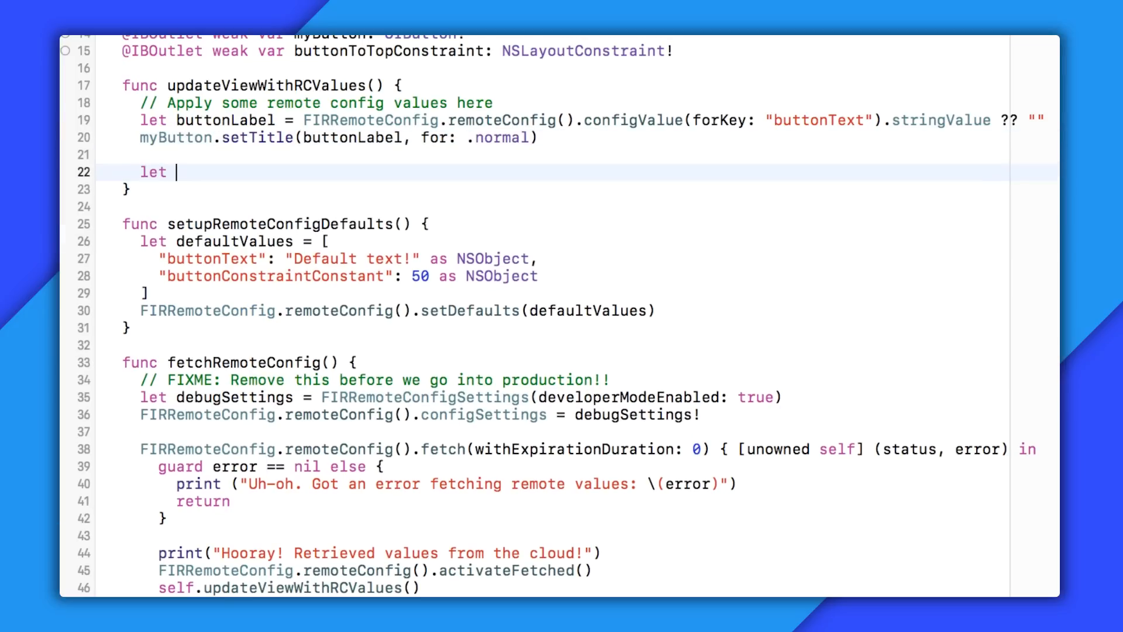
Read buttonConstraintConstant's numberValue and assign it as CGFloat to buttonToTopConstraint.constant
{"action": "type", "text": "constraintVal = FIRRemoteConfig.remoteConfig("}
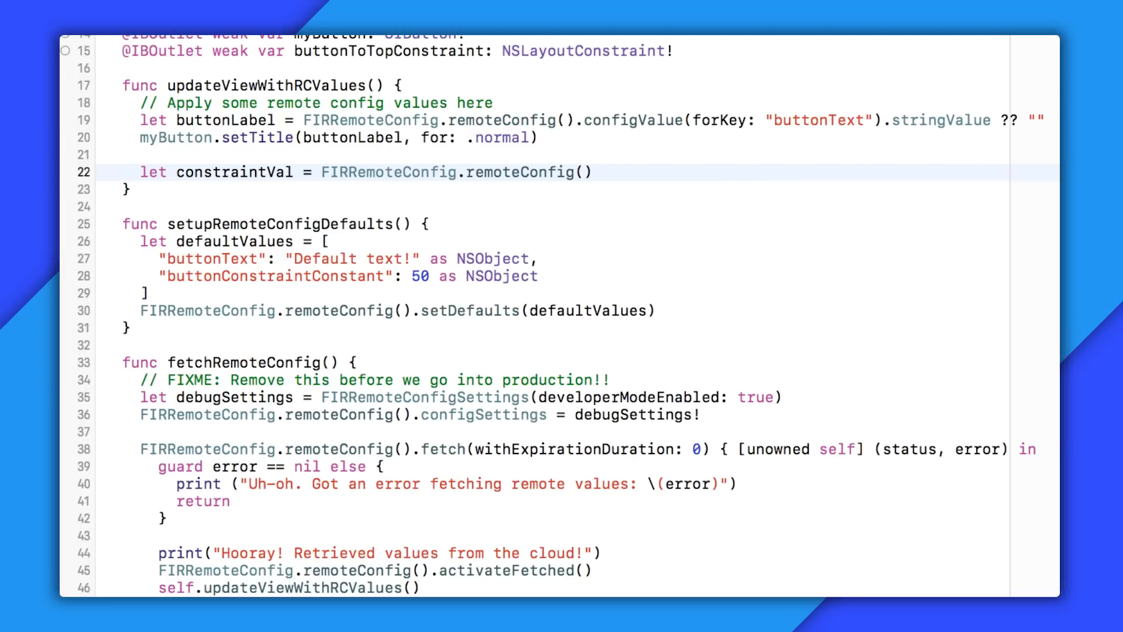
{"action": "type", "text": "[\"button\"]"}
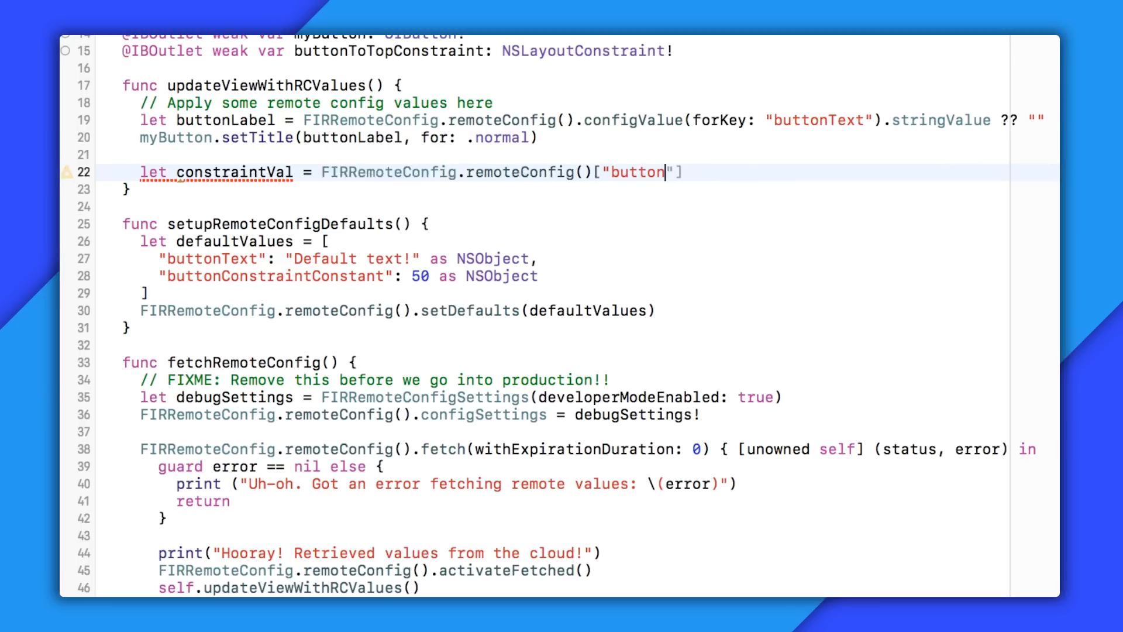
{"action": "type", "text": "ConstraintConstant"}
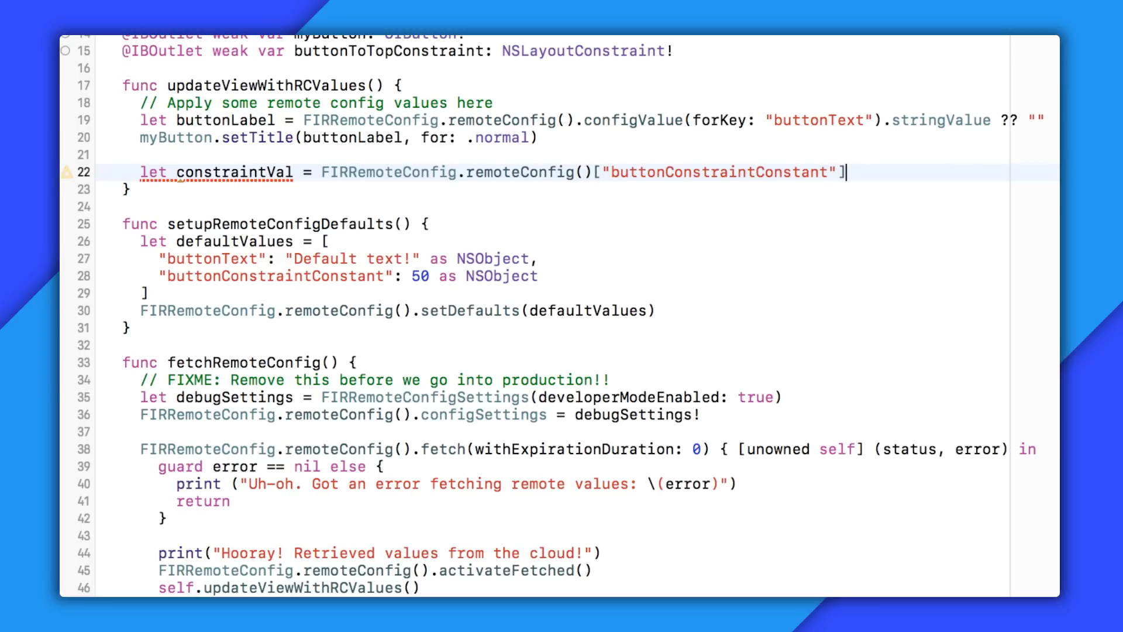
{"action": "type", "text": ".numberValue?.floatValue ?? 0"}
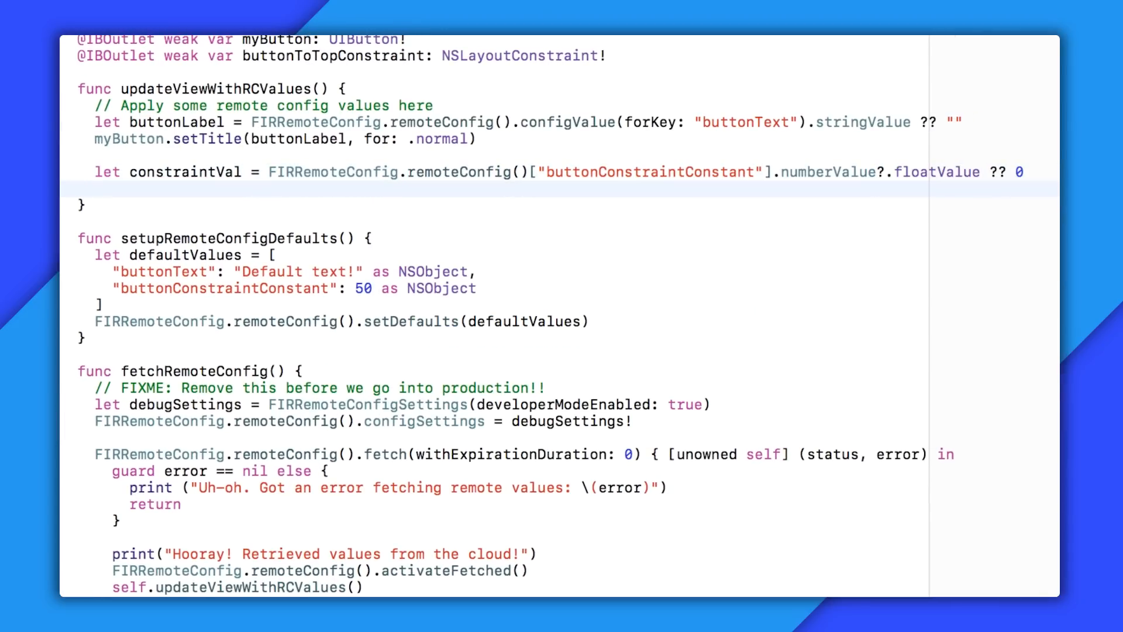
{"action": "type", "text": "buttonToTopConstraint.constant ="}
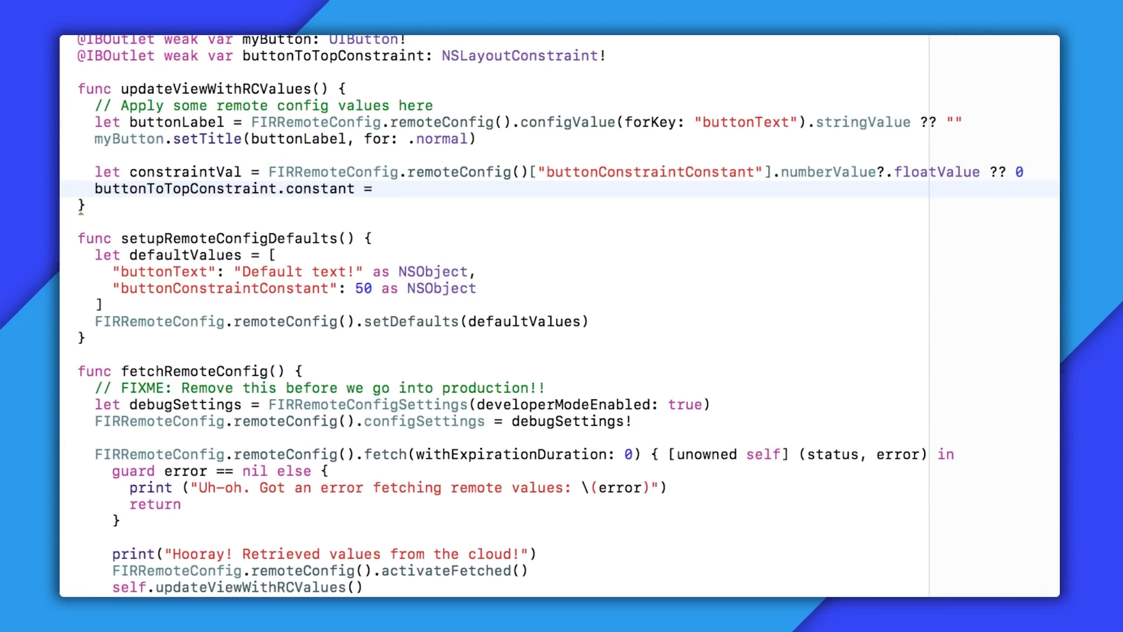
{"action": "type", "text": "CGFloat(constraintVal)"}
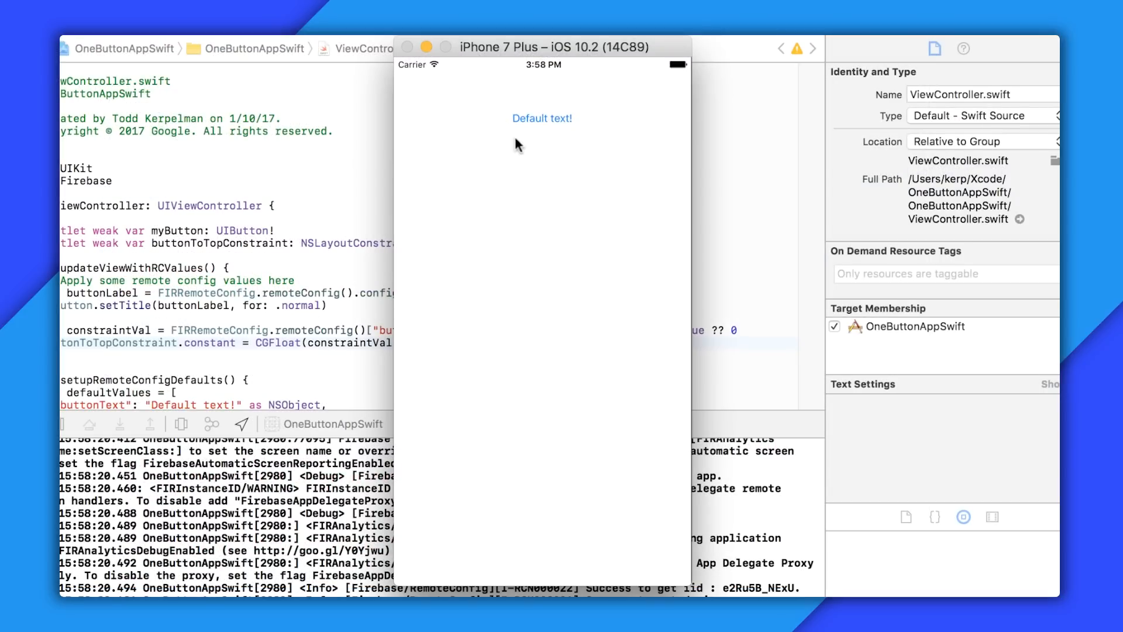
{"action": "mouse_move", "coordinate": [522, 140]}
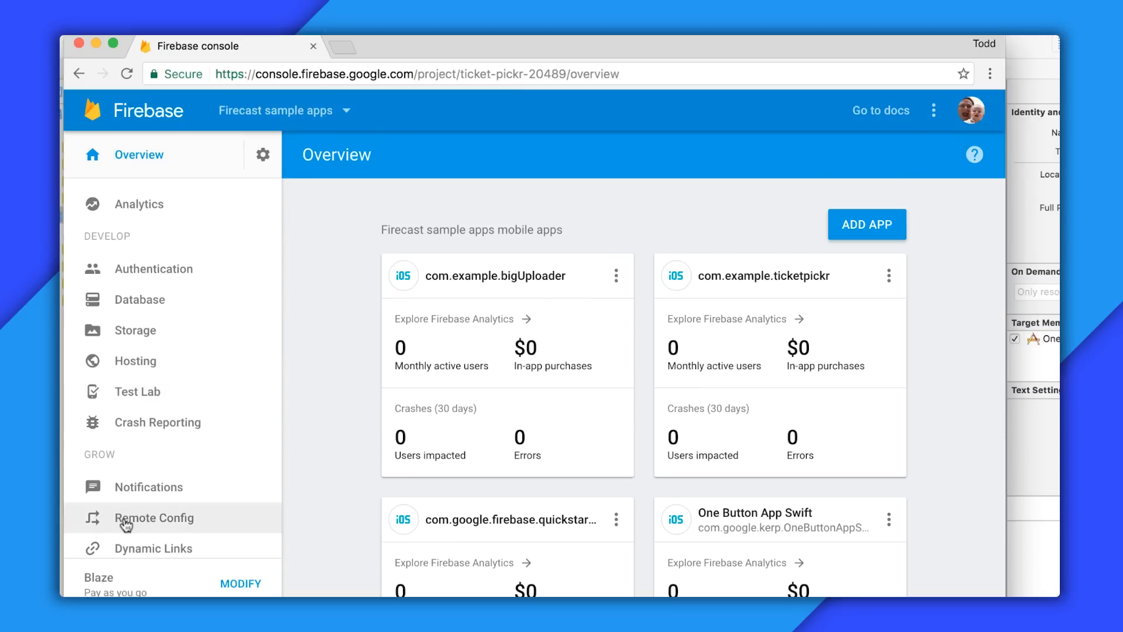
Add Remote Config parameter buttonText = 'Hello from the cloud!' and start a second parameter
{"action": "left_click", "coordinate": [154, 519]}
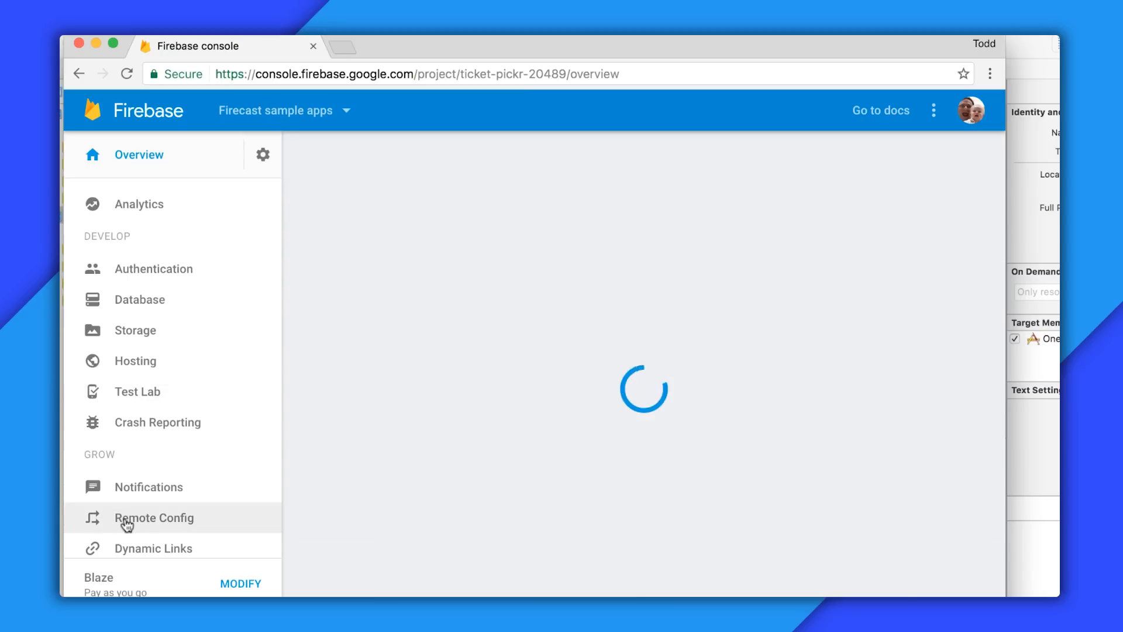
{"action": "left_click", "coordinate": [154, 518]}
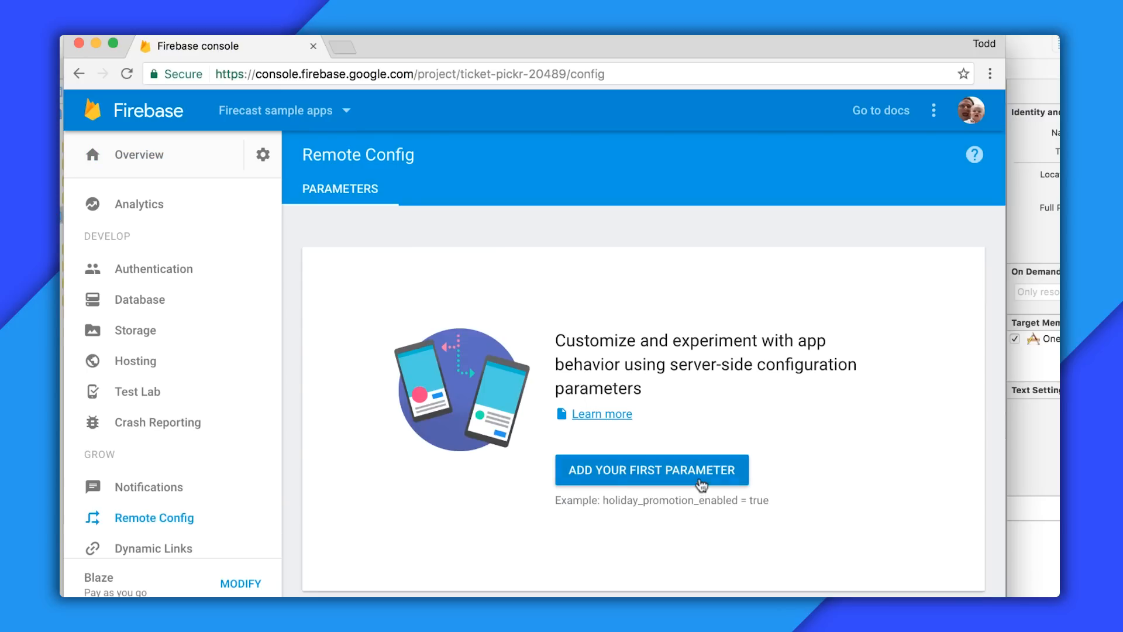
{"action": "left_click", "coordinate": [653, 470]}
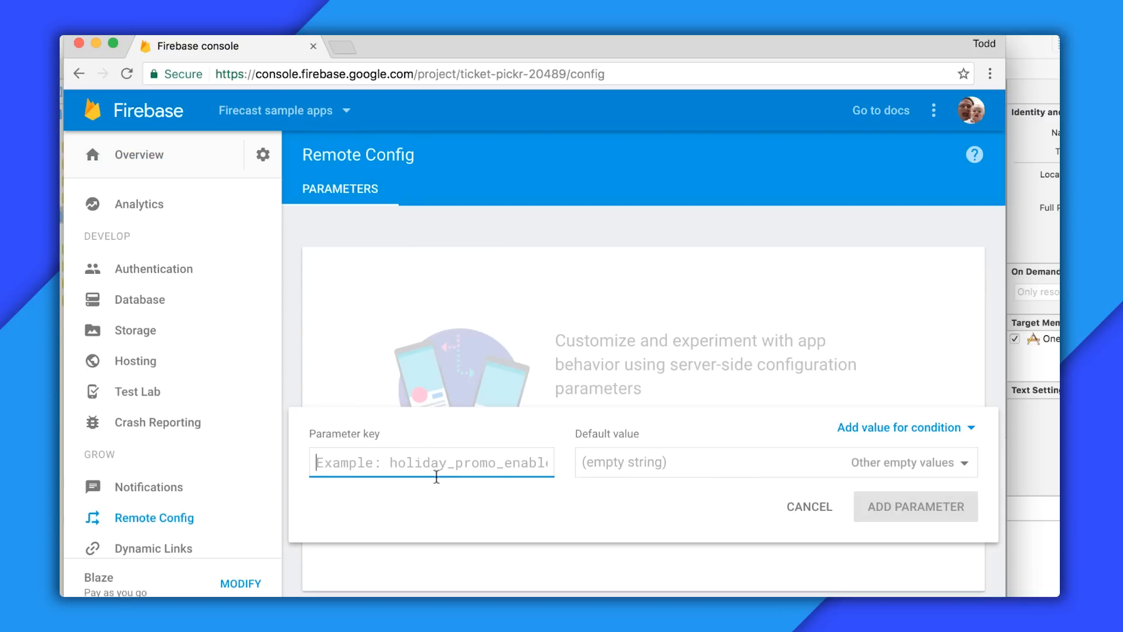
{"action": "type", "text": "buttonText"}
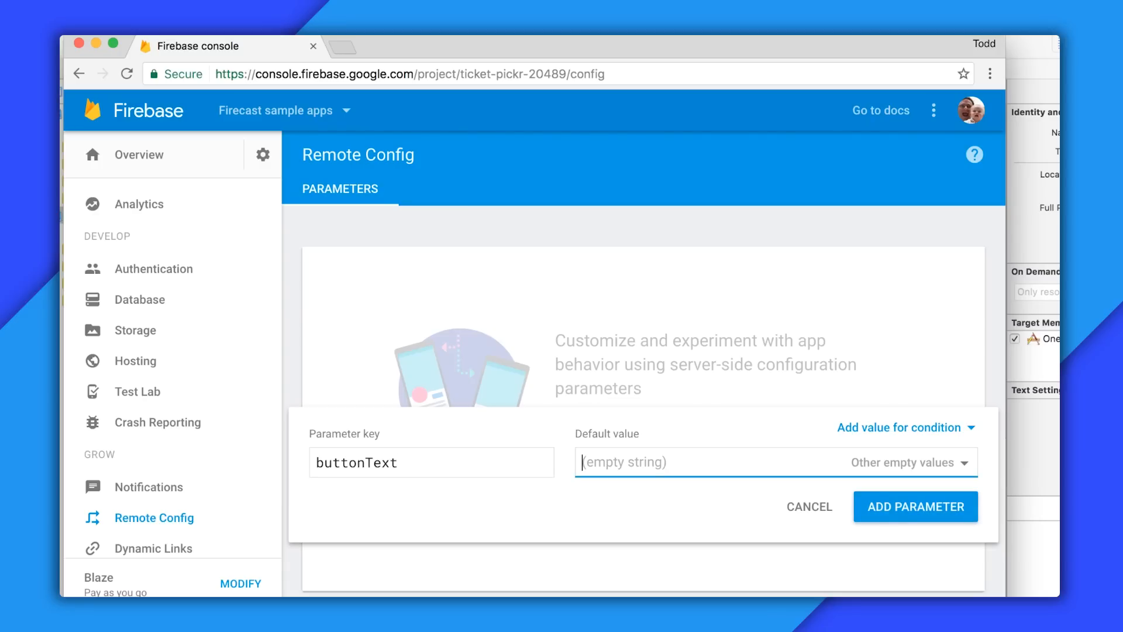
{"action": "type", "text": "Hello from the cloud"}
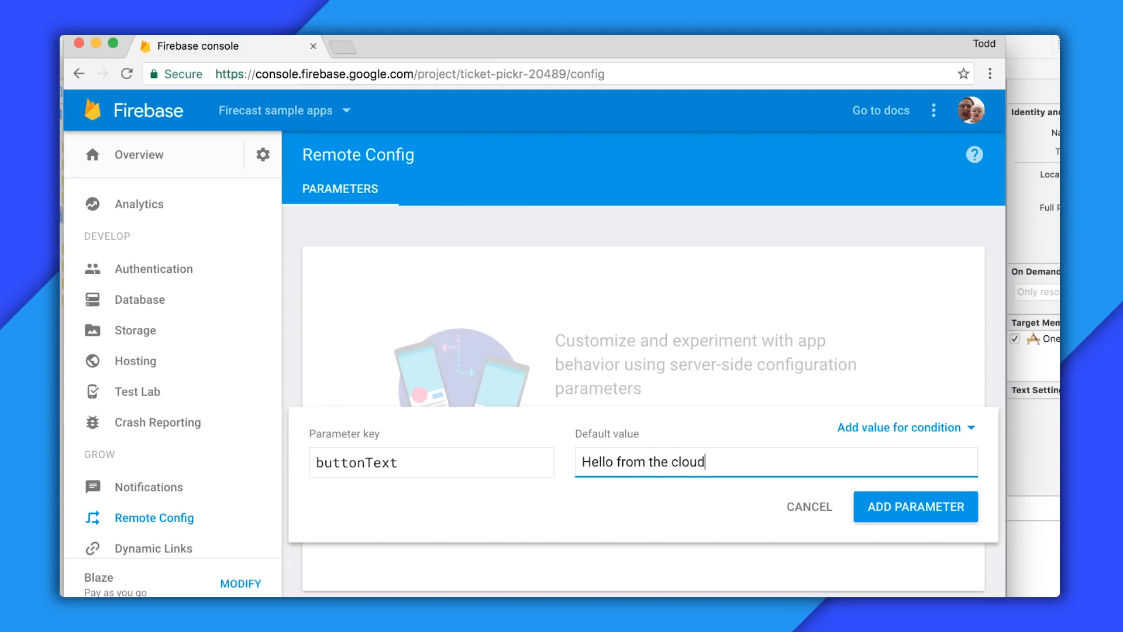
{"action": "left_click", "coordinate": [915, 505]}
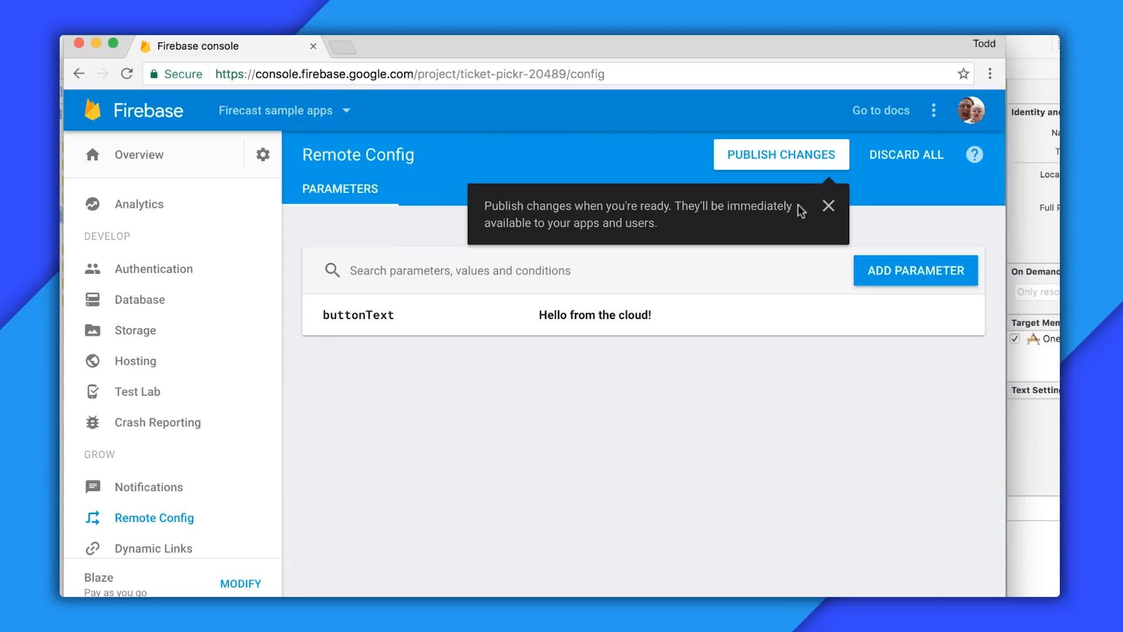
{"action": "left_click", "coordinate": [781, 154]}
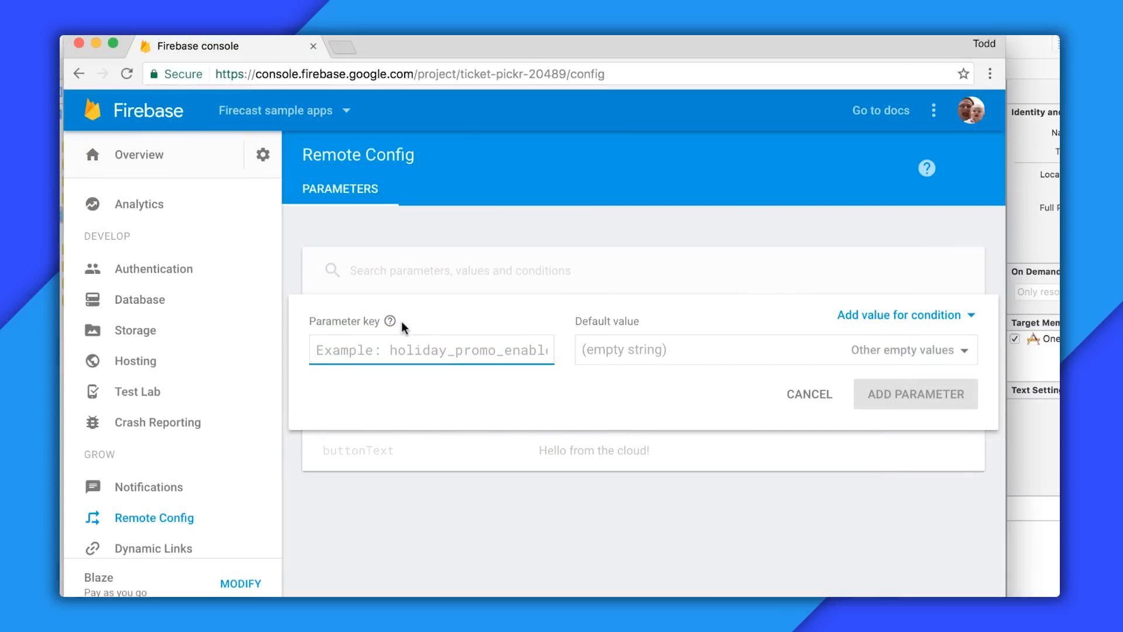
Add Remote Config parameter buttonConstraintConstant with value 200 and publish the changes
{"action": "type", "text": "buttonConstraintConstant"}
{"action": "left_click", "coordinate": [776, 349]}
{"action": "type", "text": "200"}
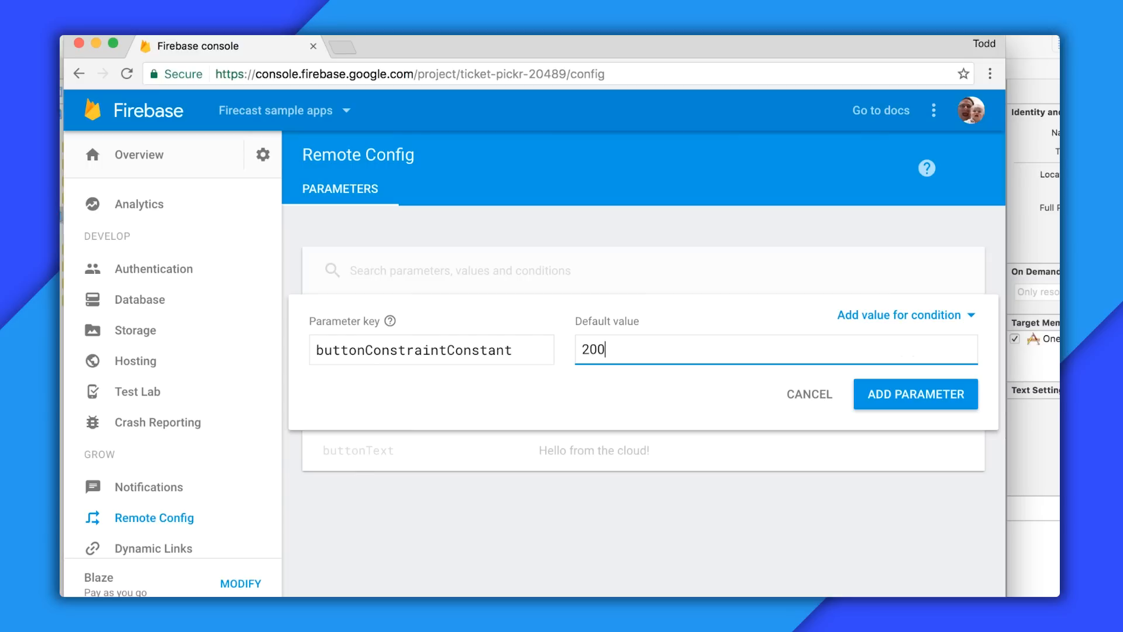
{"action": "left_click", "coordinate": [916, 395]}
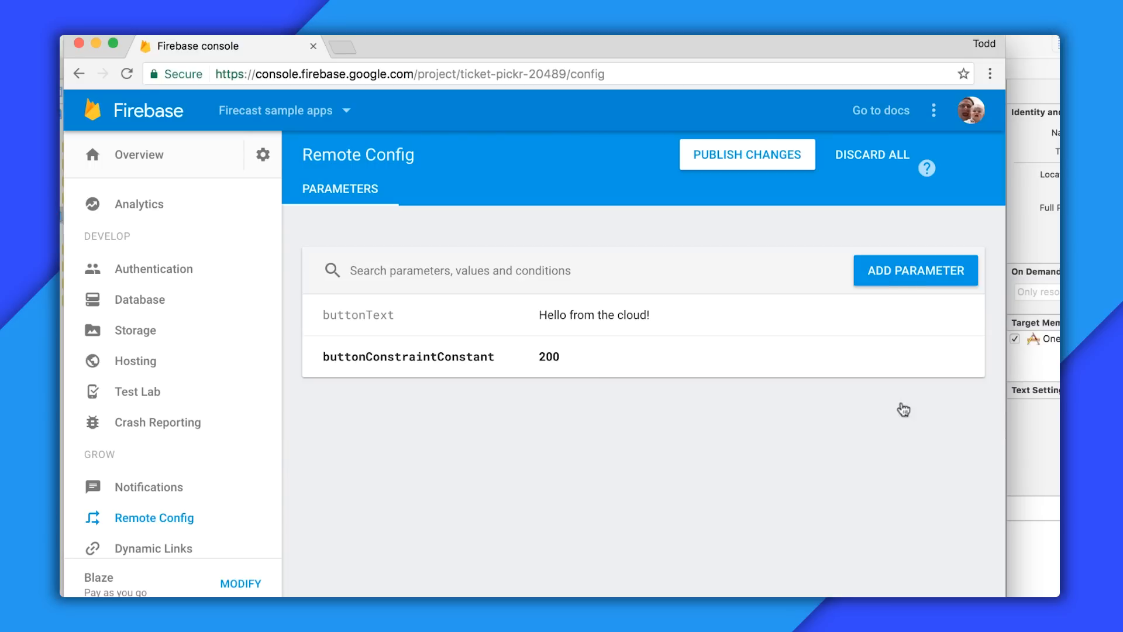
{"action": "left_click", "coordinate": [747, 154]}
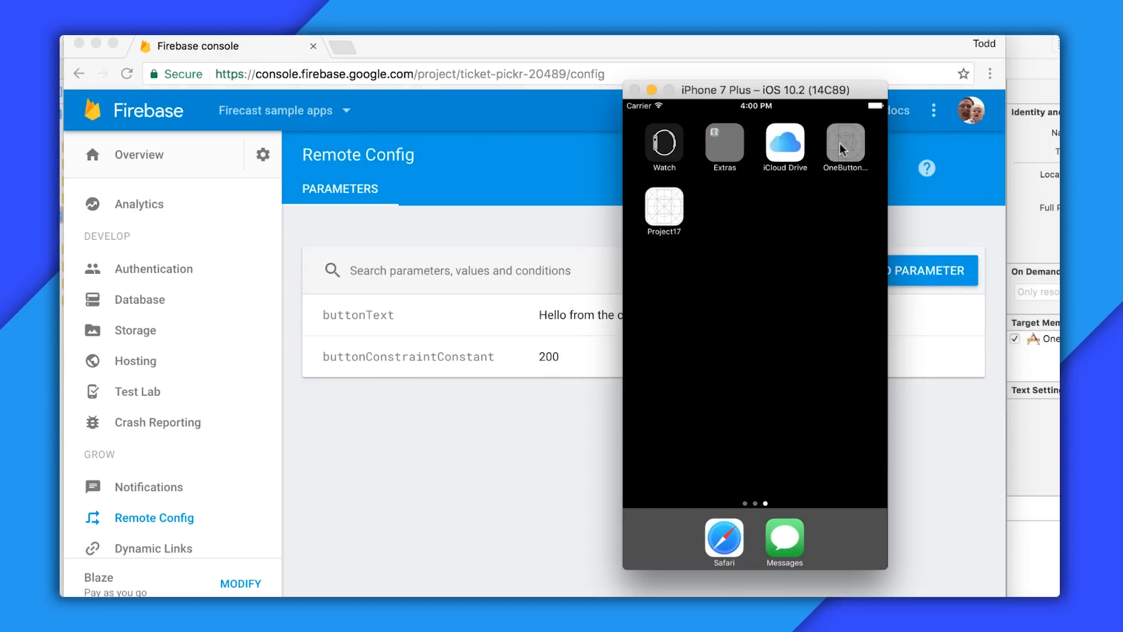
Relaunch OneButtonAppSwift so the button reads 'Hello from the cloud!' from Remote Config
{"action": "left_click", "coordinate": [845, 141]}
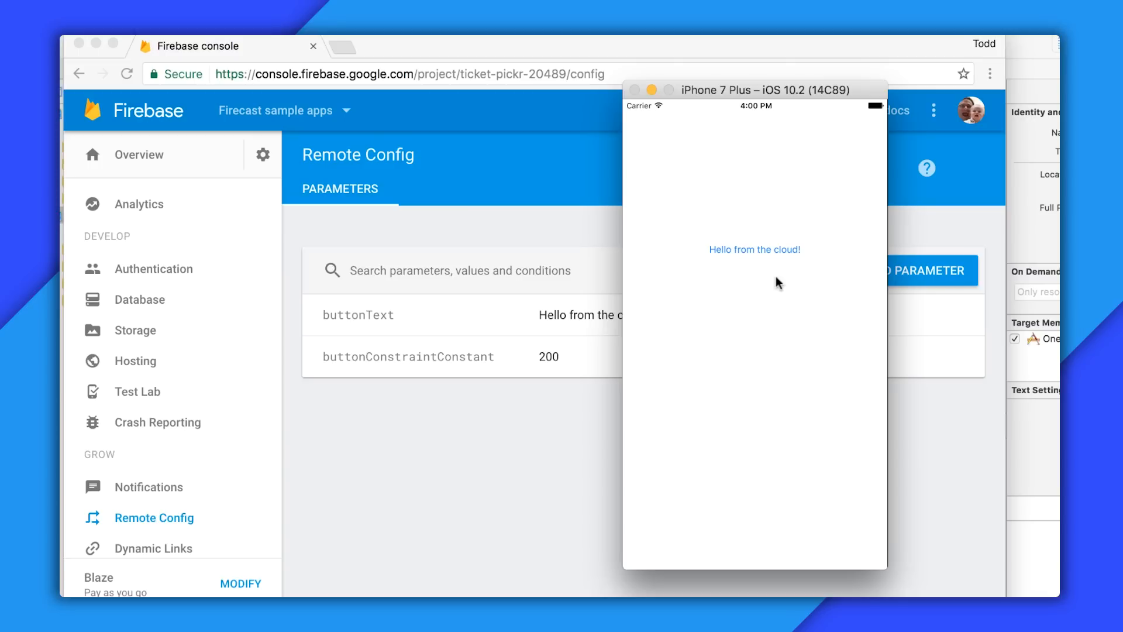